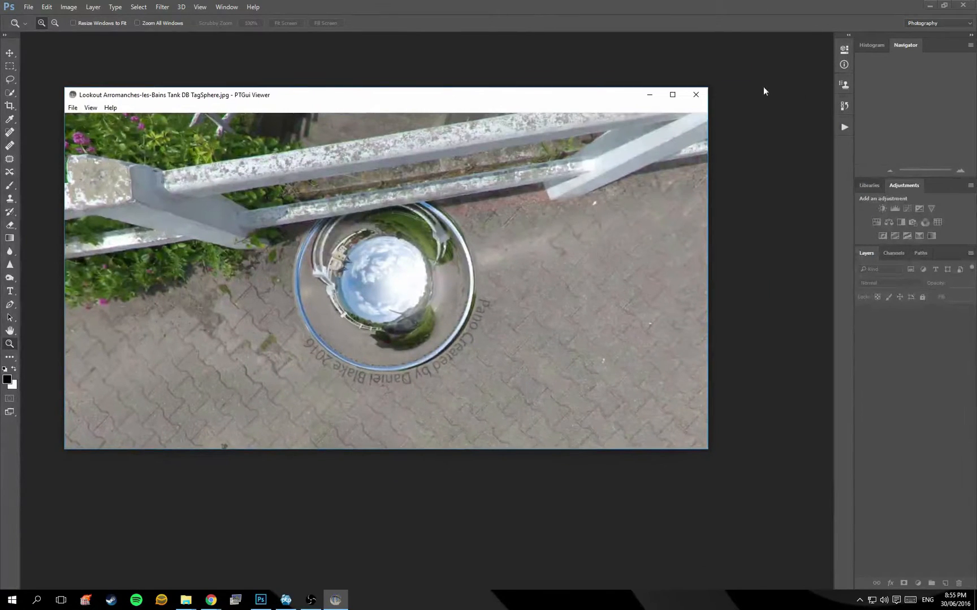
Close the little-planet preview and open Lookout Tank.jpg to inspect the railing fringing
{"action": "left_click", "coordinate": [695, 95]}
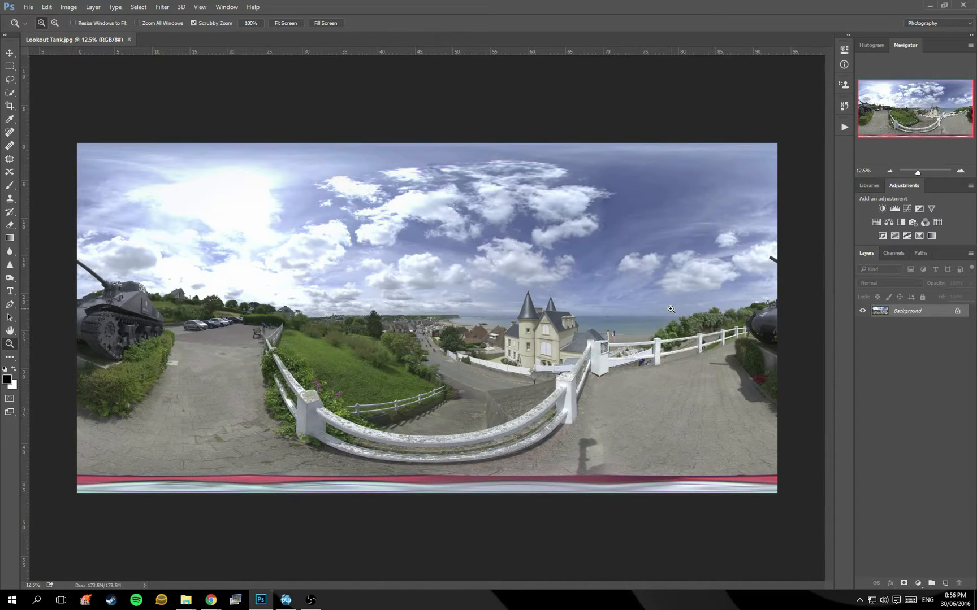
{"action": "mouse_move", "coordinate": [339, 258]}
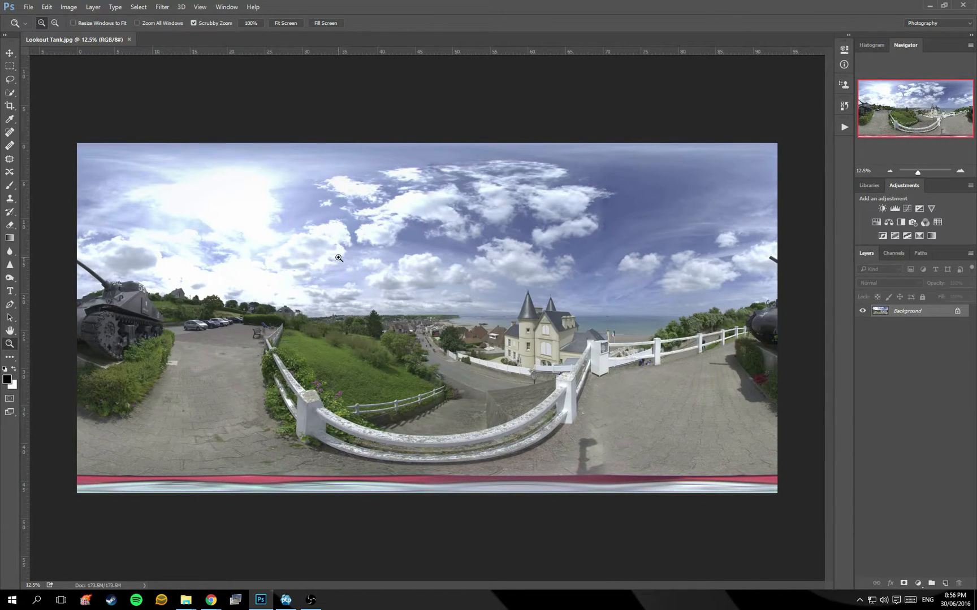
{"action": "mouse_move", "coordinate": [576, 312]}
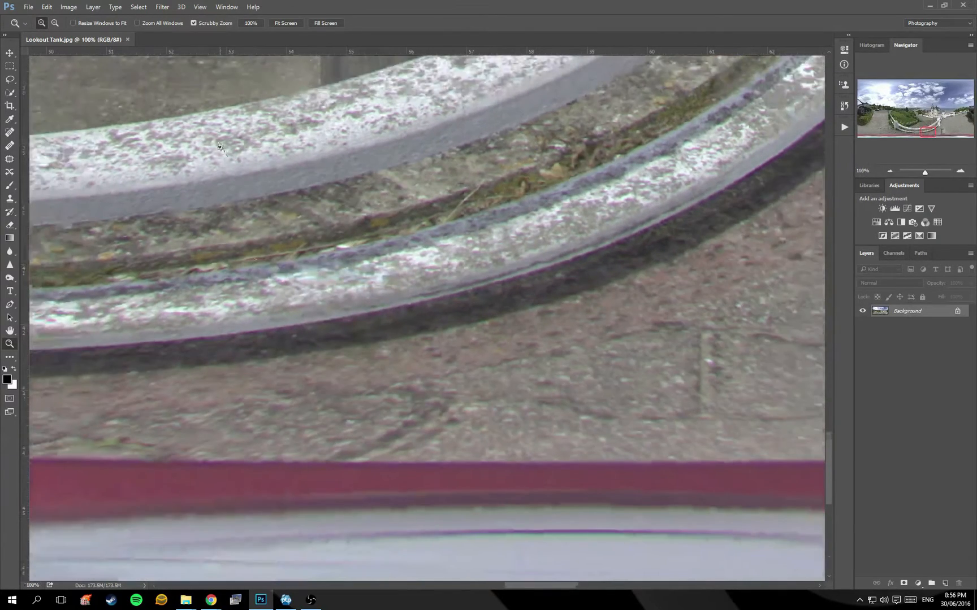
{"action": "left_click", "coordinate": [285, 23]}
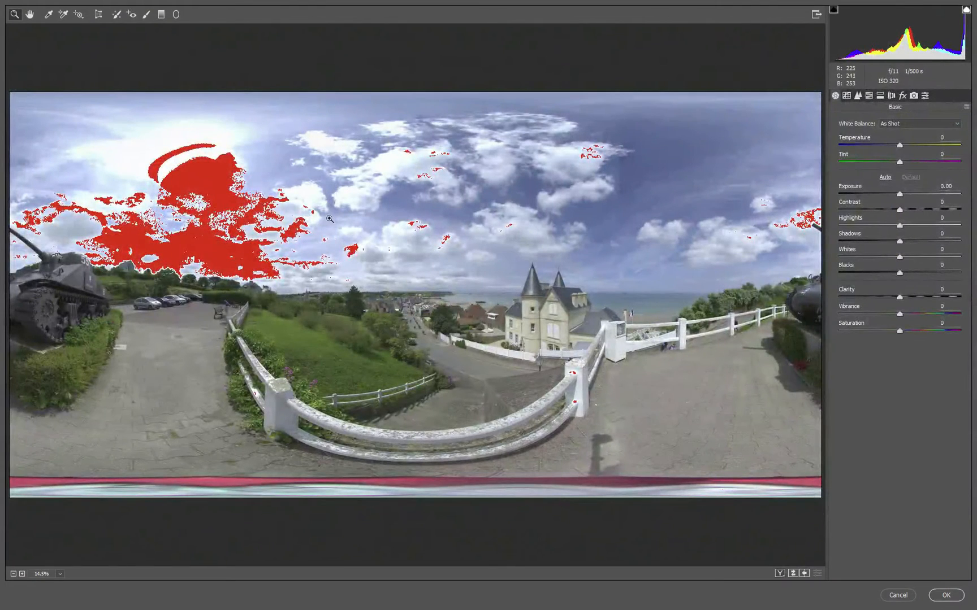
{"action": "mouse_move", "coordinate": [402, 147]}
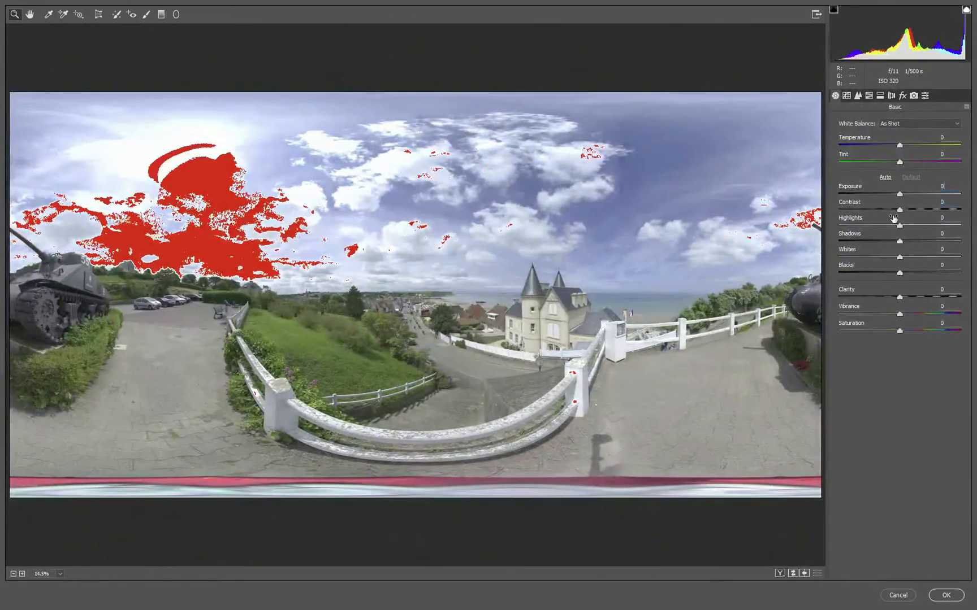
{"action": "mouse_move", "coordinate": [586, 329]}
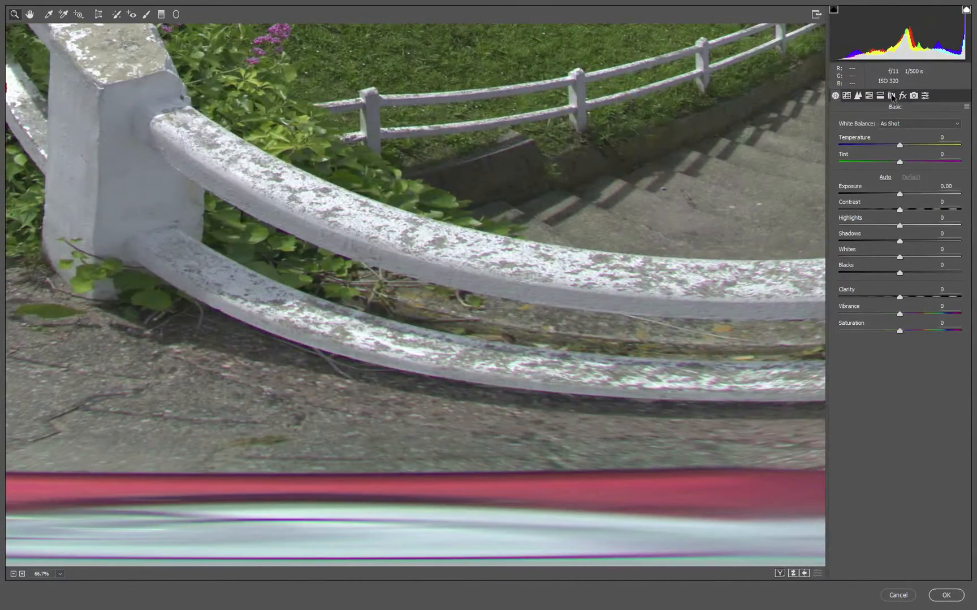
Set Camera Raw Defringe Purple and Green Amounts to 3 and apply
{"action": "left_click", "coordinate": [892, 95]}
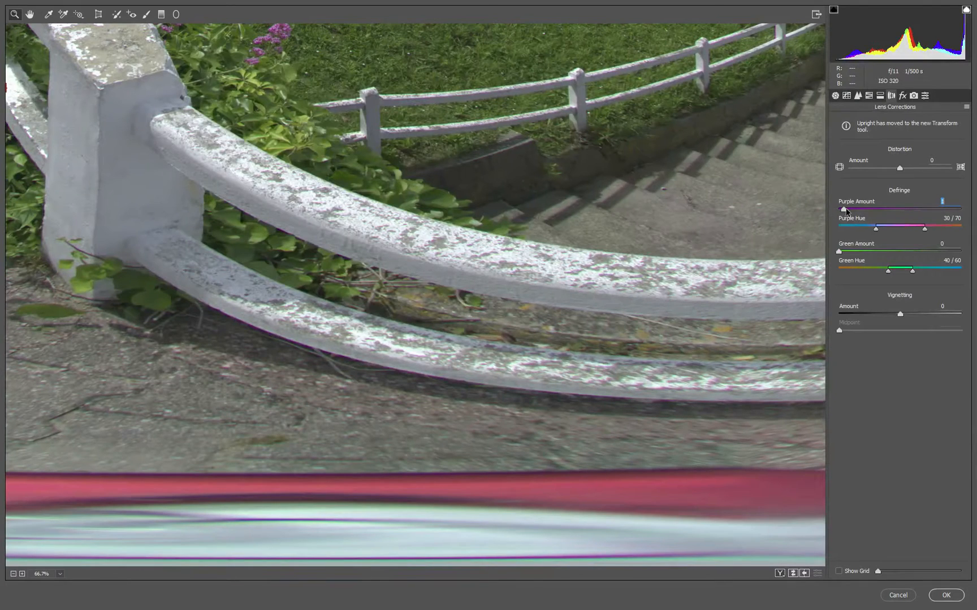
{"action": "mouse_move", "coordinate": [396, 286]}
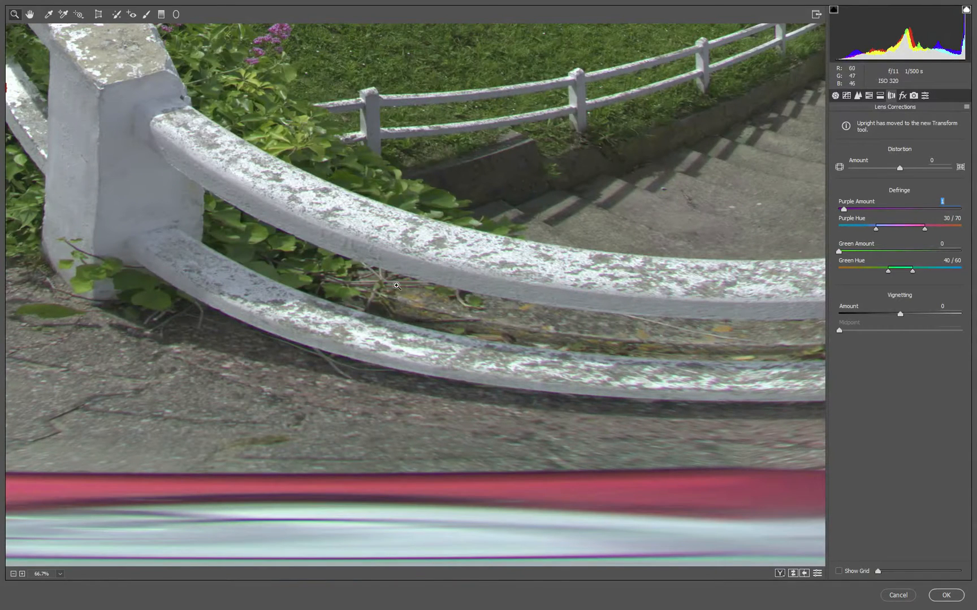
{"action": "mouse_move", "coordinate": [435, 215]}
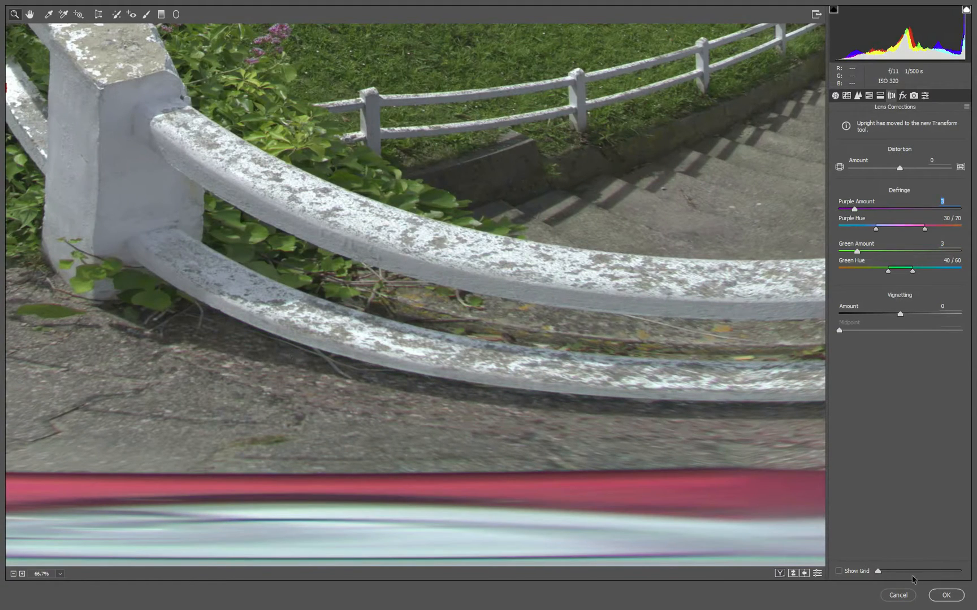
{"action": "left_click", "coordinate": [945, 595]}
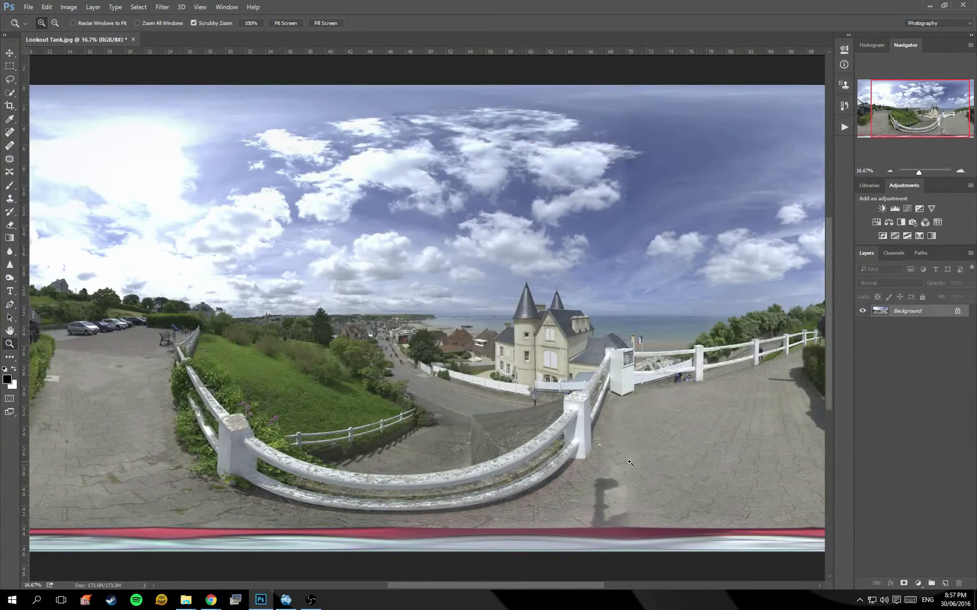
{"action": "mouse_move", "coordinate": [424, 423]}
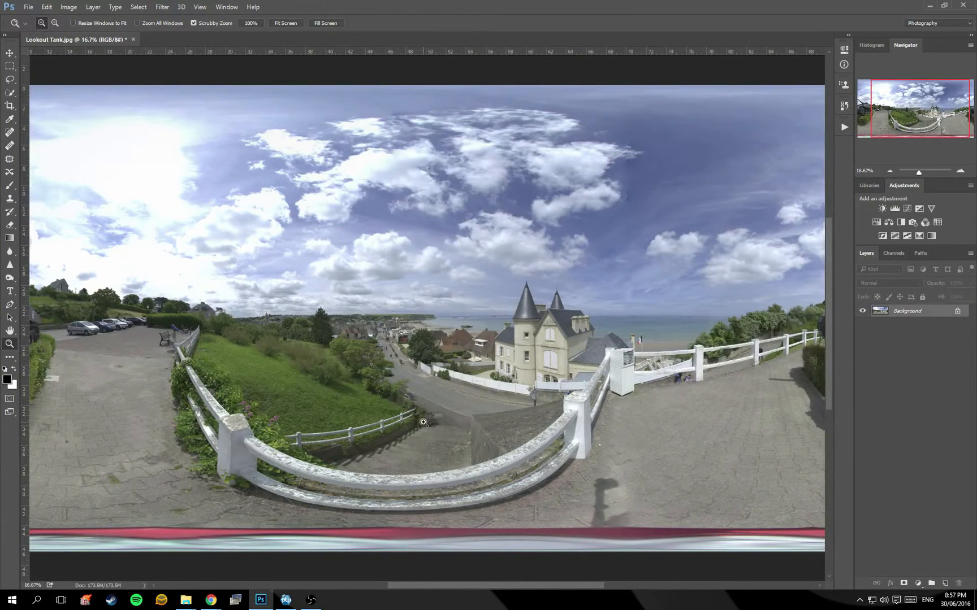
{"action": "mouse_move", "coordinate": [274, 545]}
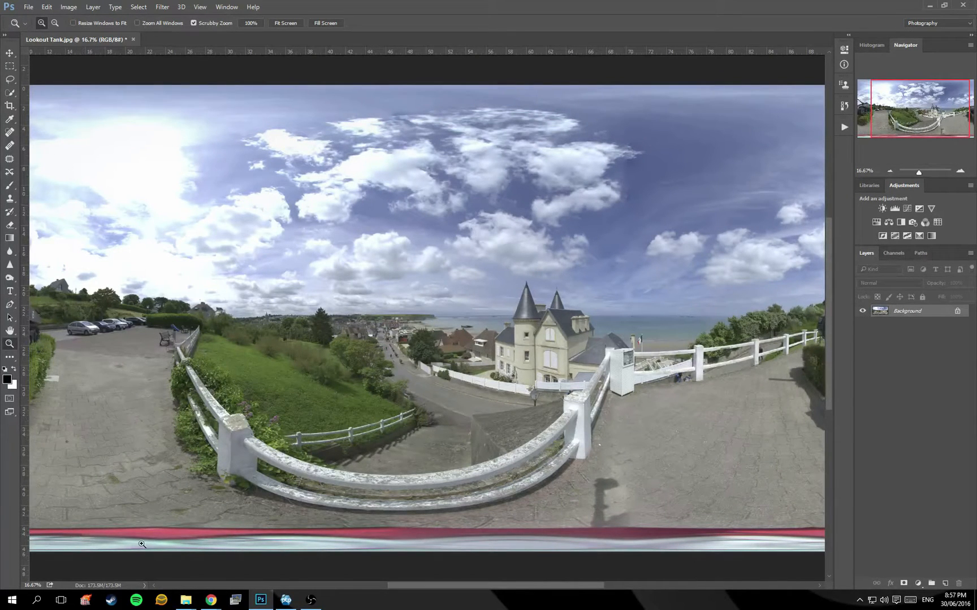
{"action": "mouse_move", "coordinate": [508, 557]}
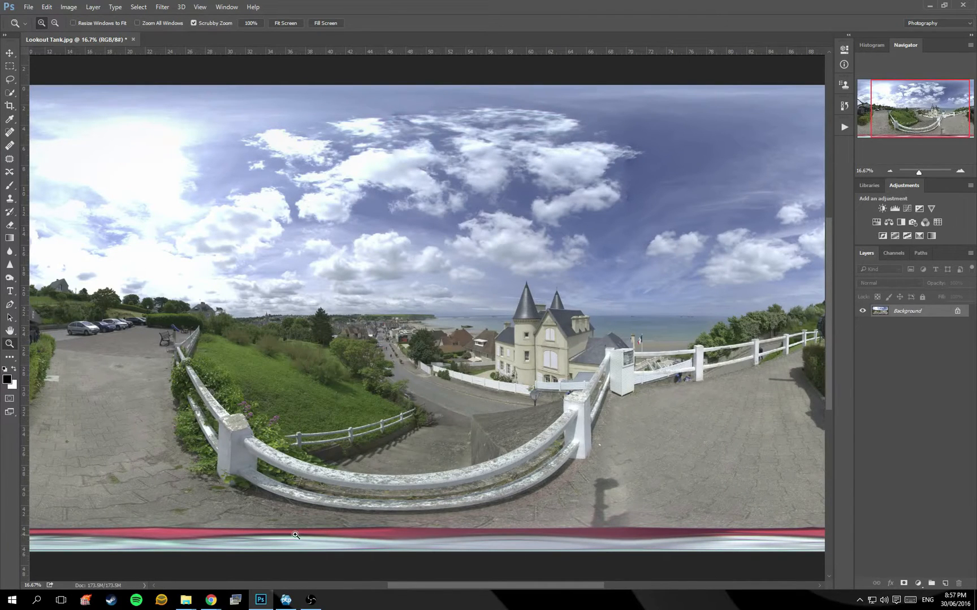
{"action": "mouse_move", "coordinate": [623, 536]}
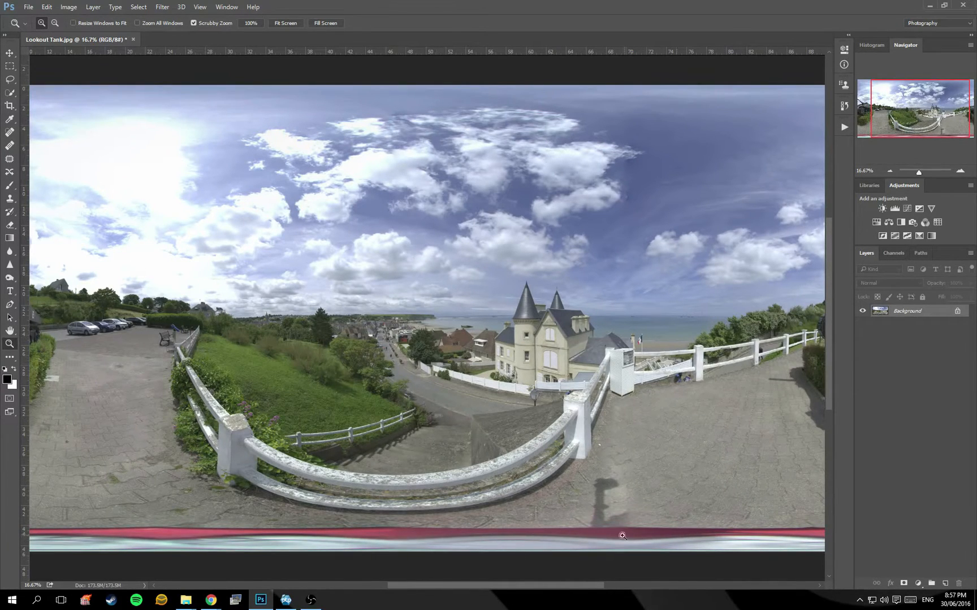
{"action": "mouse_move", "coordinate": [518, 549]}
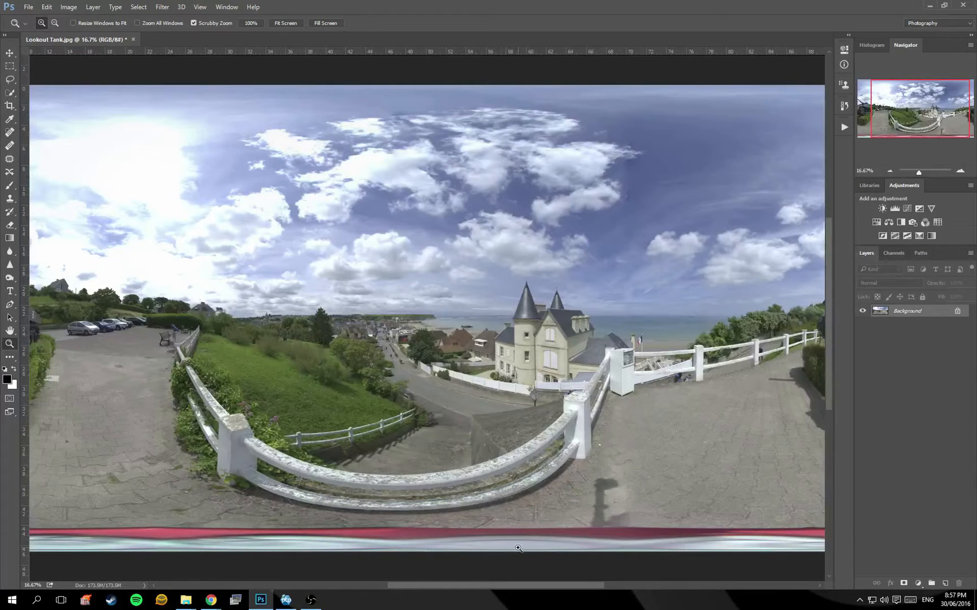
{"action": "mouse_move", "coordinate": [578, 520]}
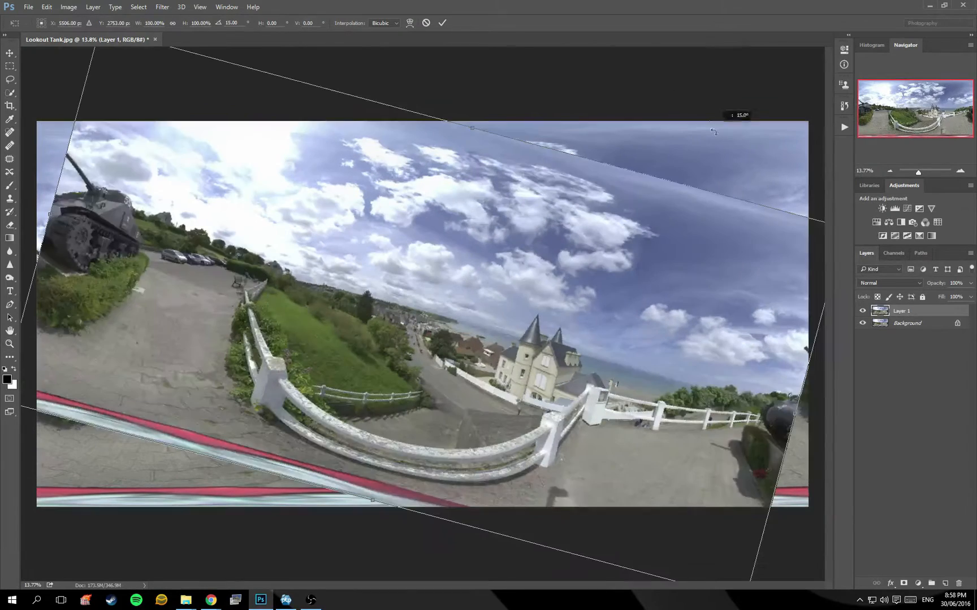
Rotate the duplicated layer 180° and shift the upside-down copy downward
{"action": "left_click_drag", "start_coordinate": [714, 131], "coordinate": [493, 436]}
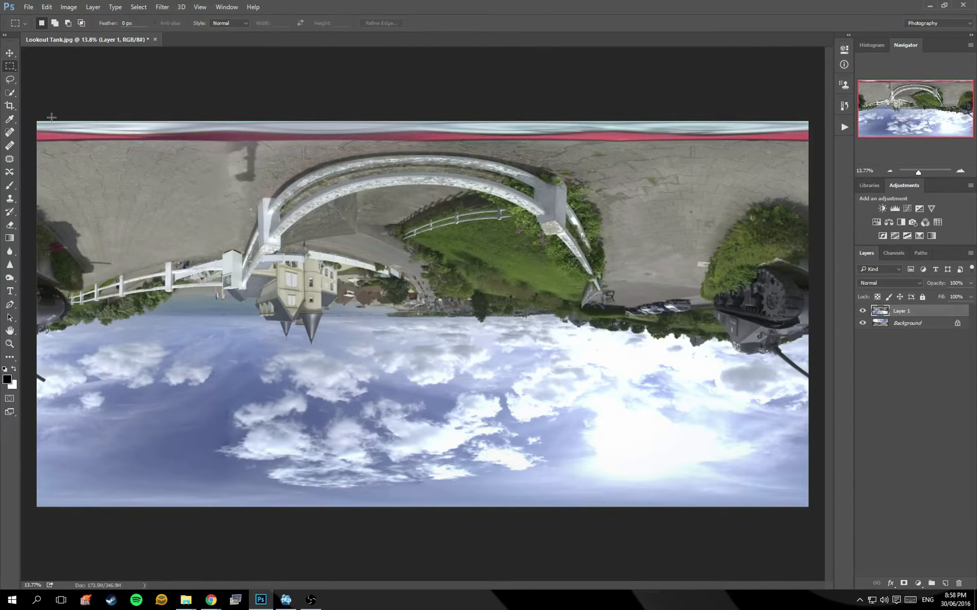
{"action": "mouse_move", "coordinate": [69, 118]}
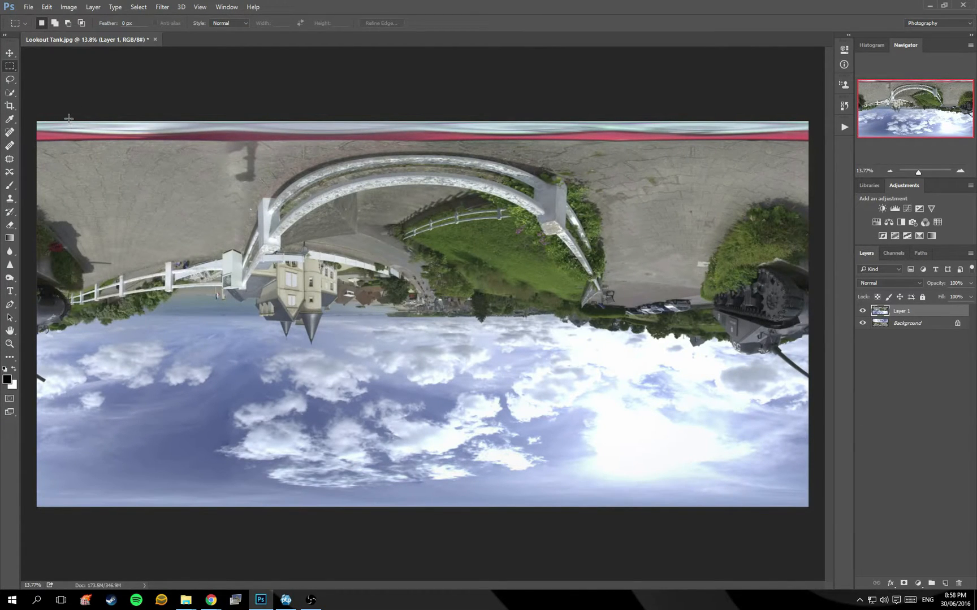
{"action": "left_click_drag", "start_coordinate": [68, 118], "coordinate": [822, 142]}
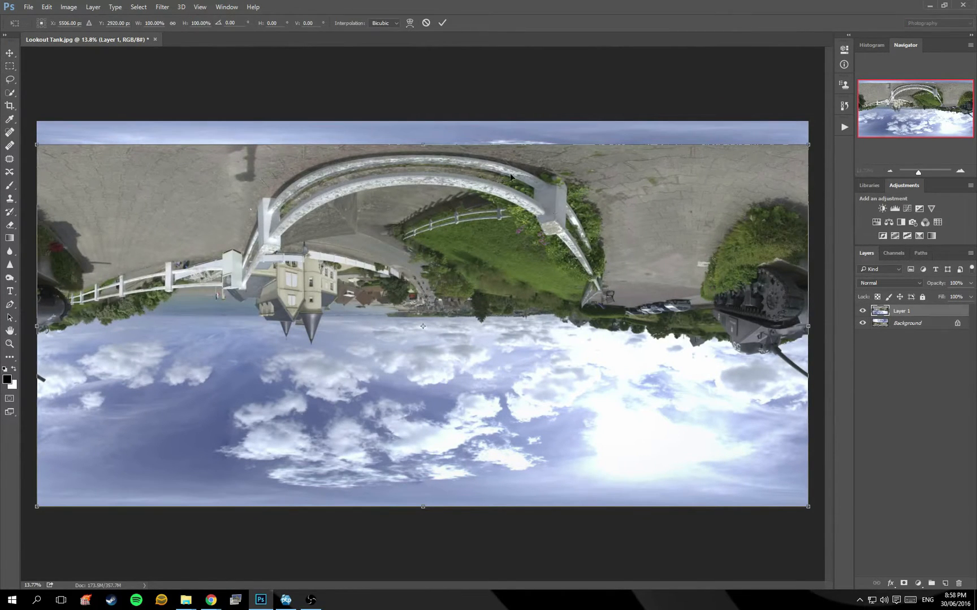
{"action": "left_click_drag", "start_coordinate": [422, 145], "coordinate": [423, 290]}
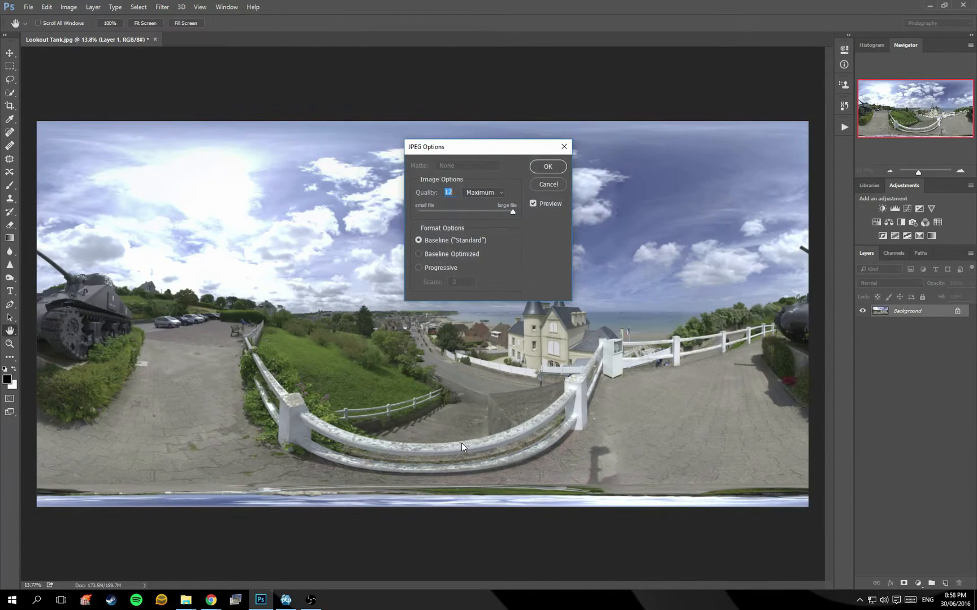
Save the flattened panorama as a JPEG at Quality 12 (Maximum)
{"action": "left_click", "coordinate": [546, 166]}
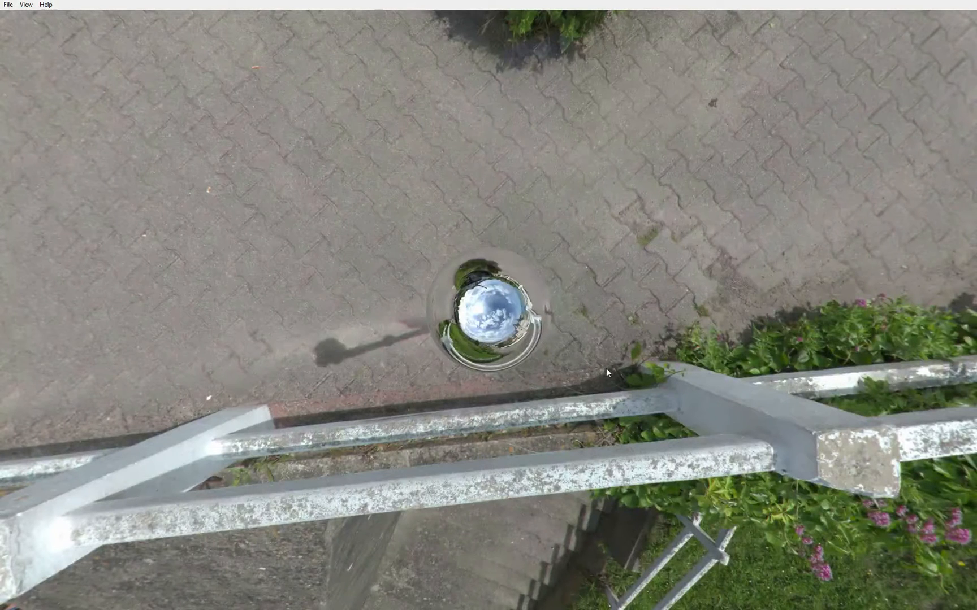
{"action": "mouse_move", "coordinate": [366, 372]}
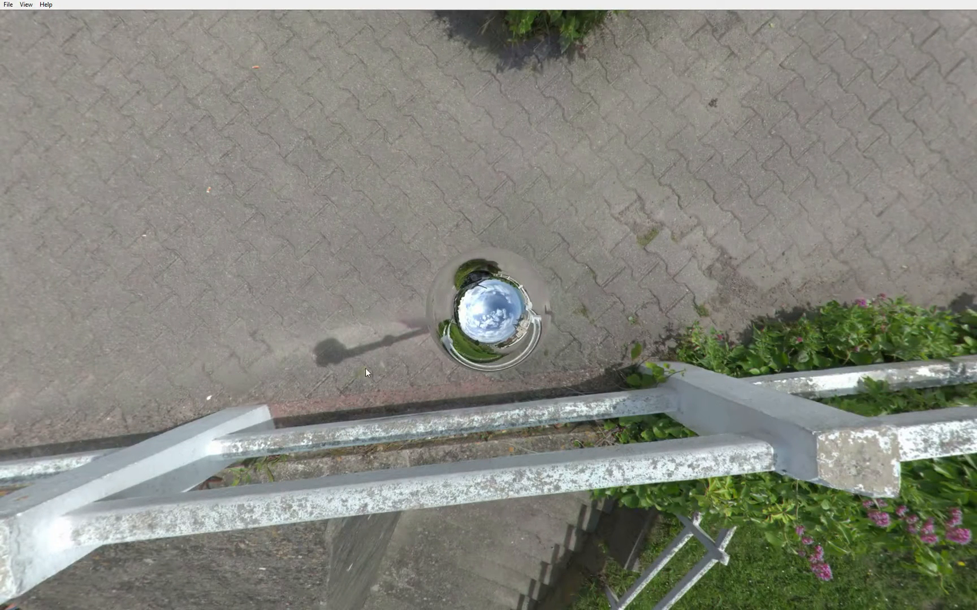
{"action": "mouse_move", "coordinate": [559, 355]}
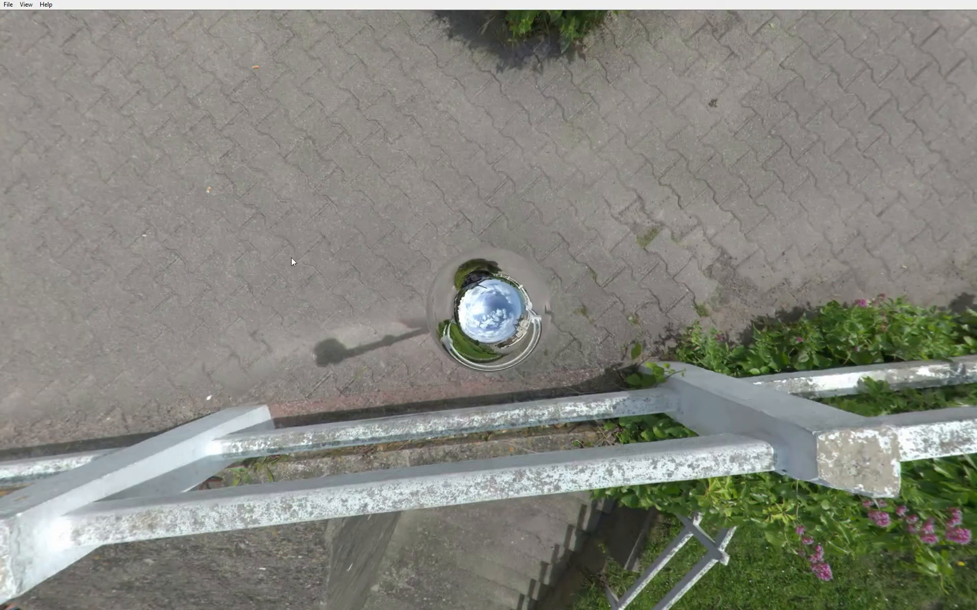
{"action": "mouse_move", "coordinate": [368, 250]}
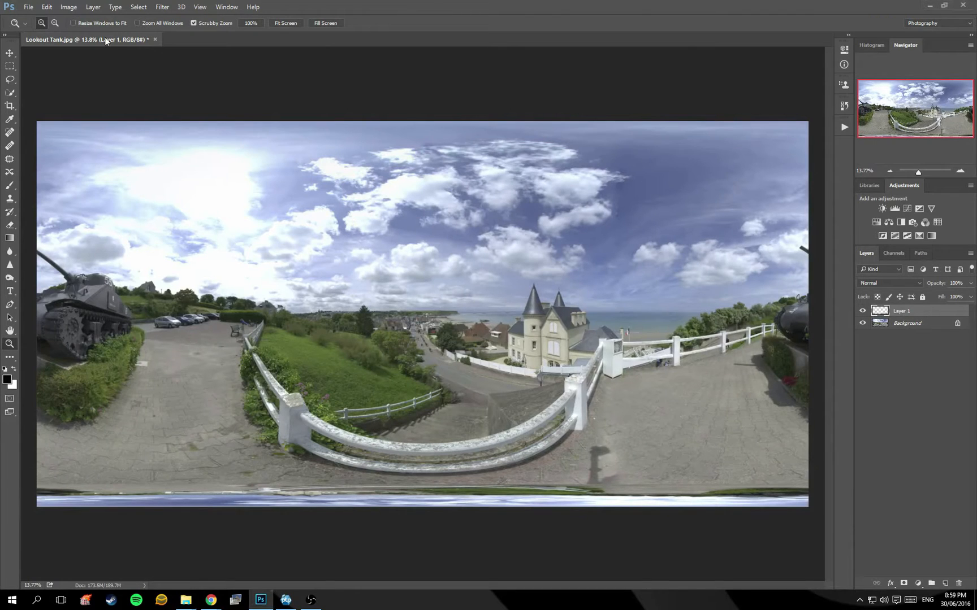
Back in the panorama document, save it as a Quality 12 JPEG
{"action": "left_click", "coordinate": [69, 6]}
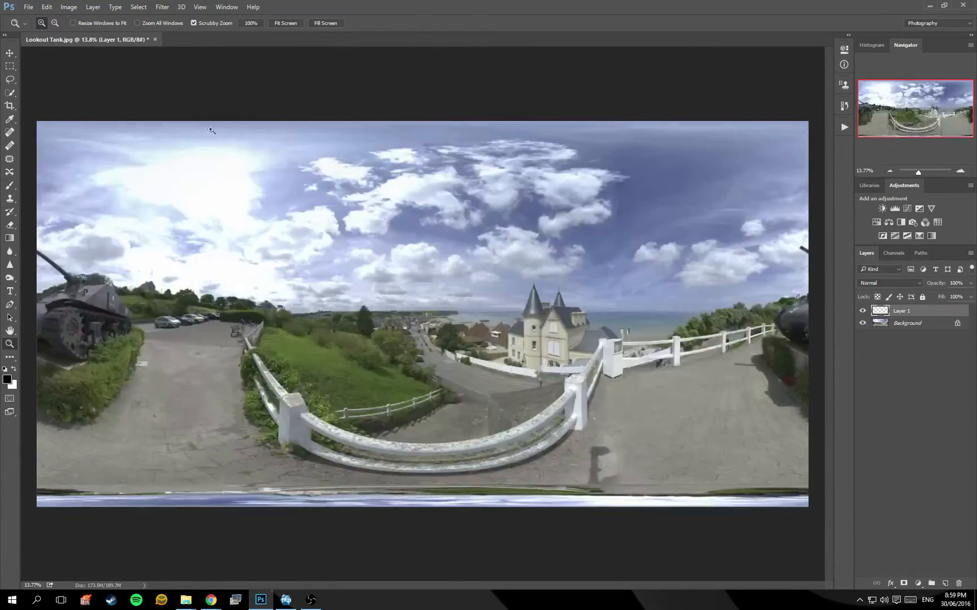
{"action": "left_click", "coordinate": [47, 7]}
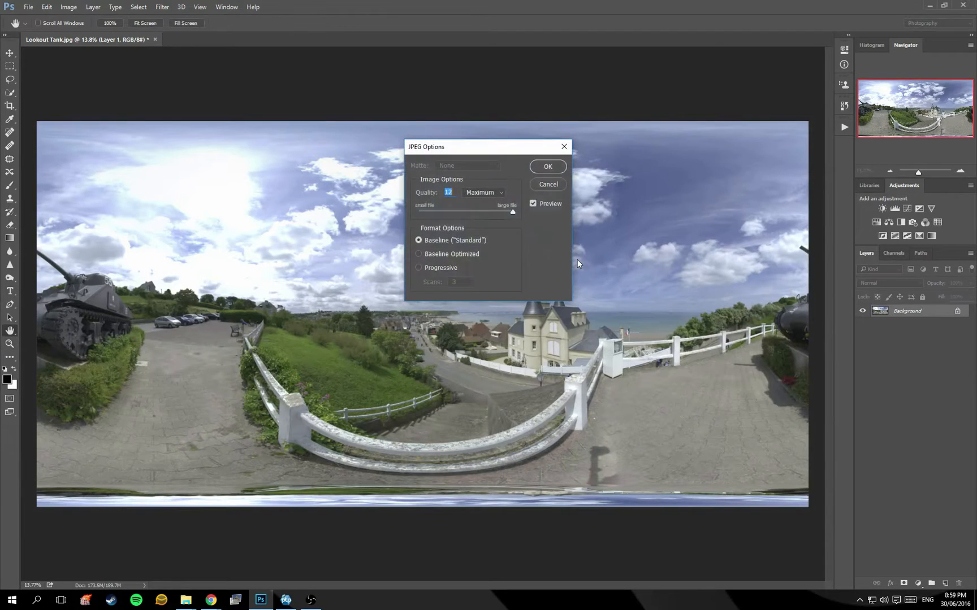
{"action": "left_click", "coordinate": [546, 166]}
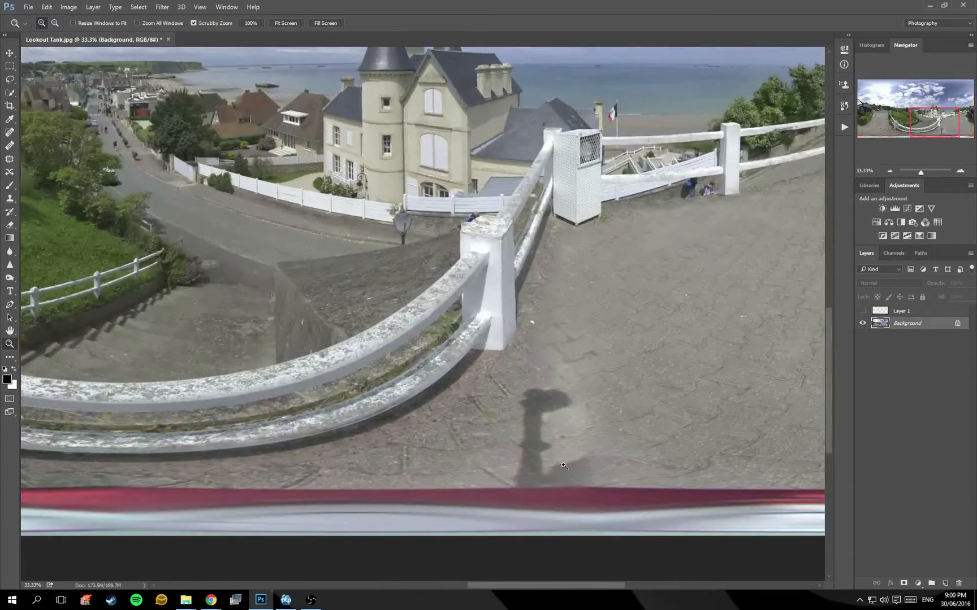
{"action": "mouse_move", "coordinate": [553, 453]}
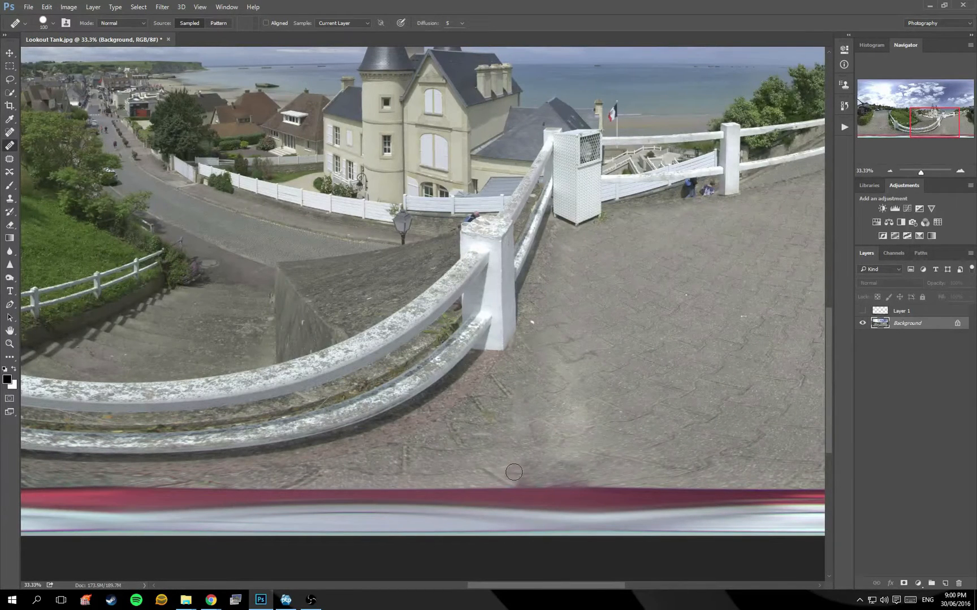
Paint out the tripod shadow on the pavement with the Spot Healing Brush
{"action": "left_click_drag", "start_coordinate": [514, 471], "coordinate": [605, 481]}
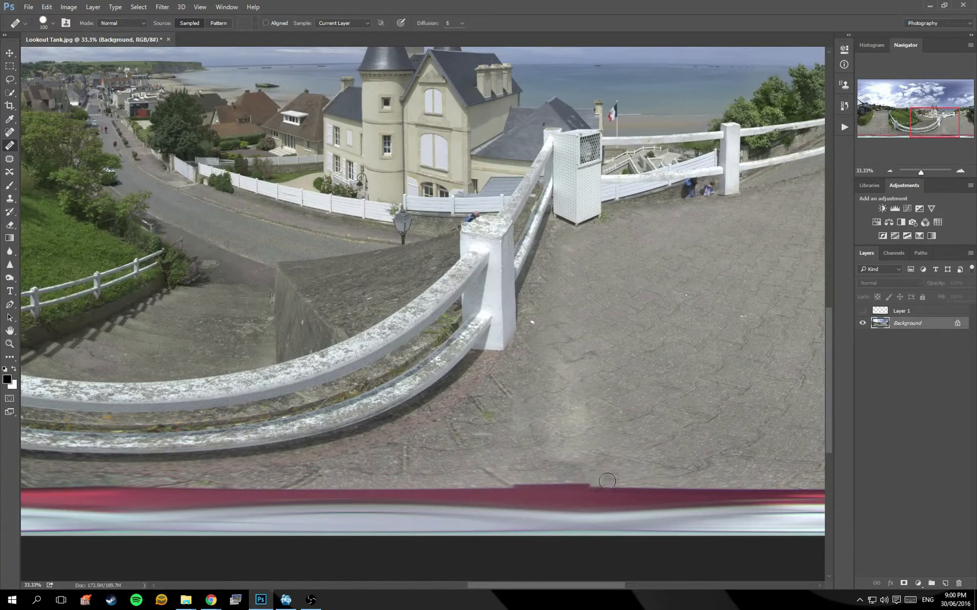
{"action": "left_click_drag", "start_coordinate": [607, 481], "coordinate": [542, 500]}
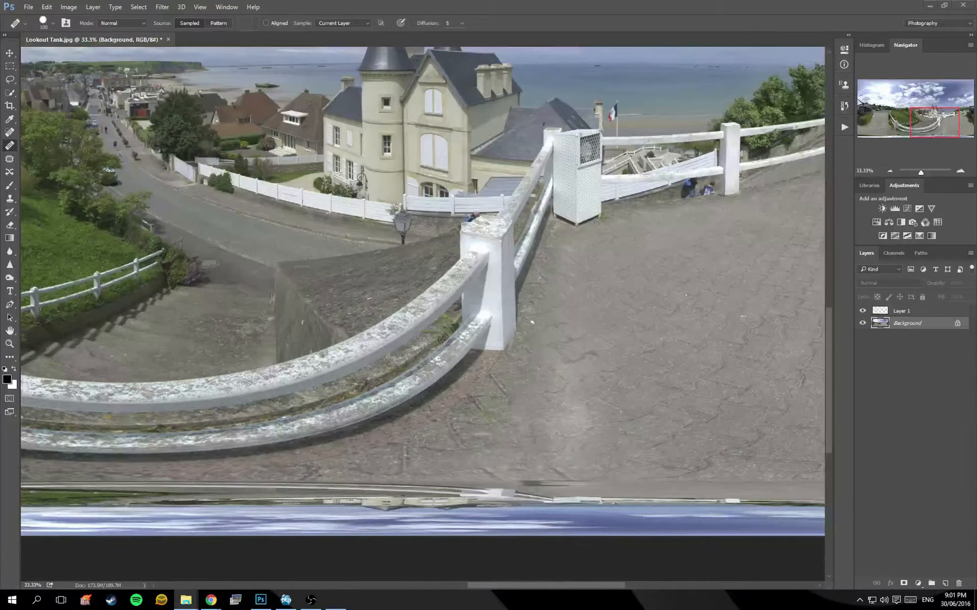
{"action": "left_click", "coordinate": [335, 600]}
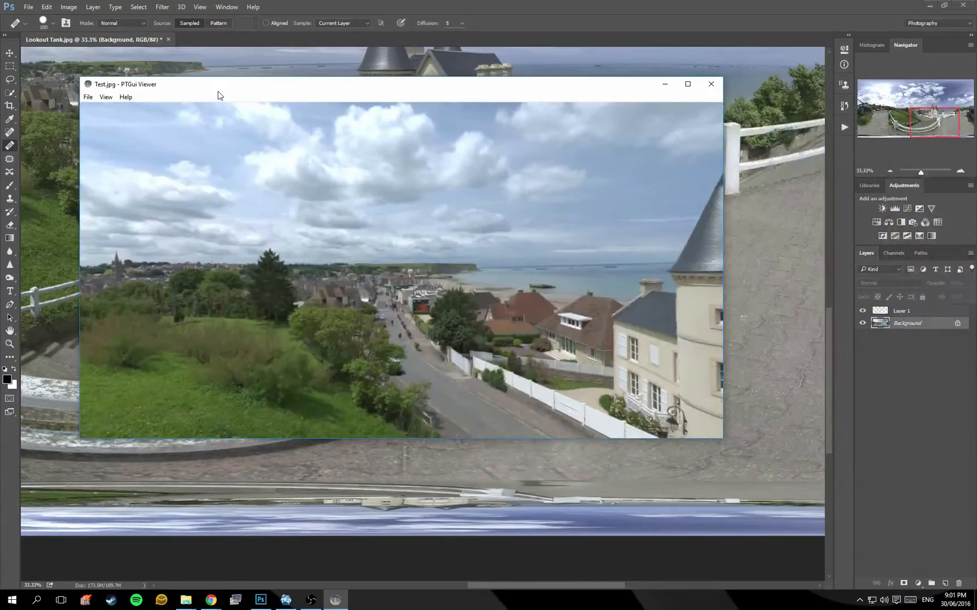
Bring the Test.jpg panorama forward in PTGui Viewer to inspect it
{"action": "left_click", "coordinate": [687, 85]}
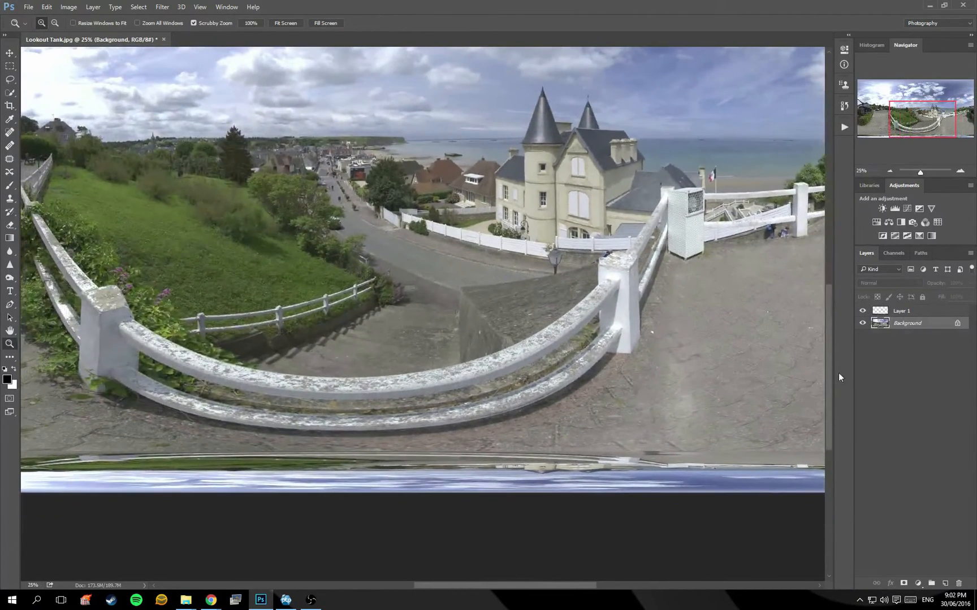
Duplicate Layer 1 and feather the bottom-strip selection by 50 pixels
{"action": "left_click", "coordinate": [901, 311]}
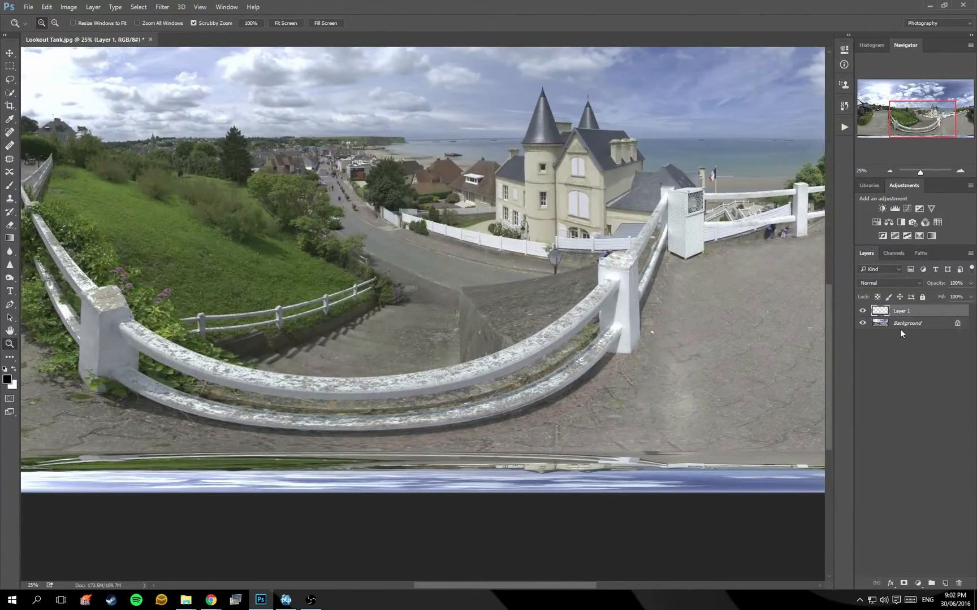
{"action": "key", "text": "ctrl+j"}
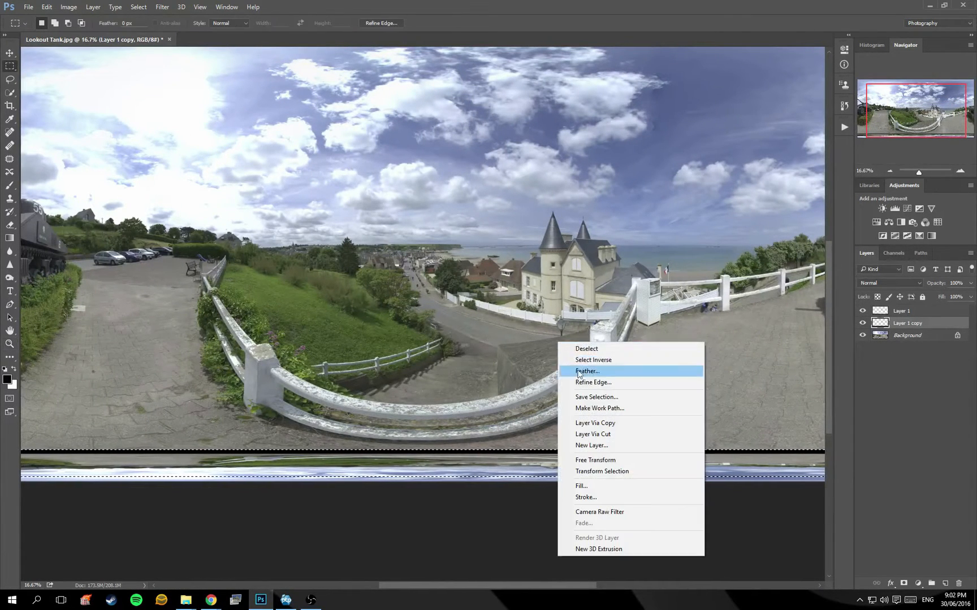
{"action": "left_click", "coordinate": [587, 372]}
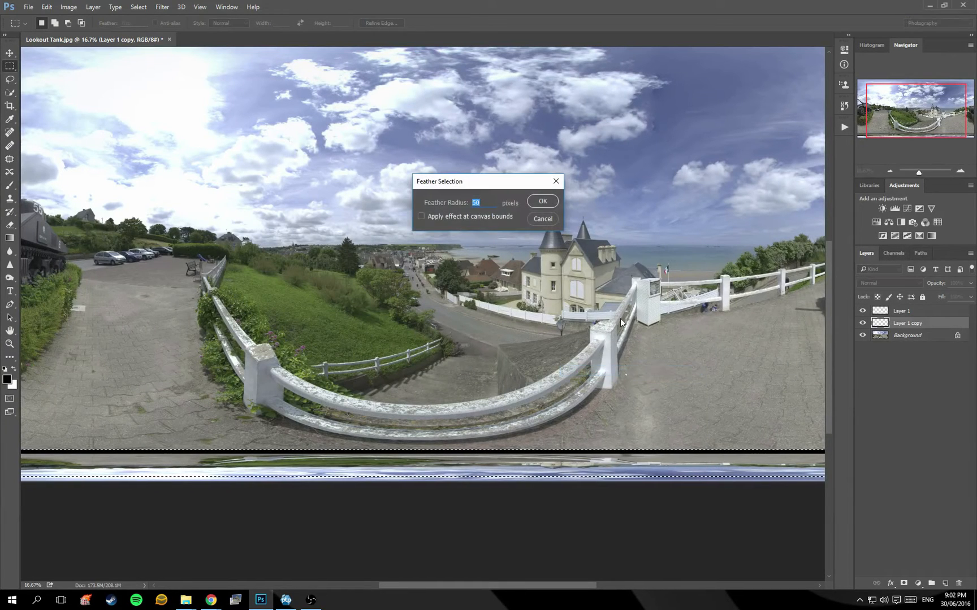
{"action": "left_click", "coordinate": [541, 201]}
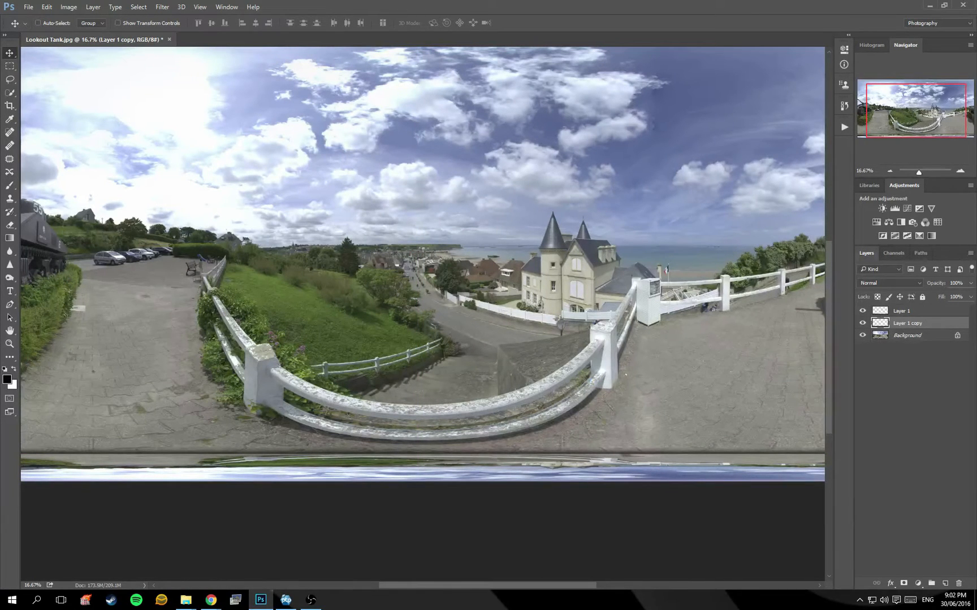
{"action": "mouse_move", "coordinate": [594, 386]}
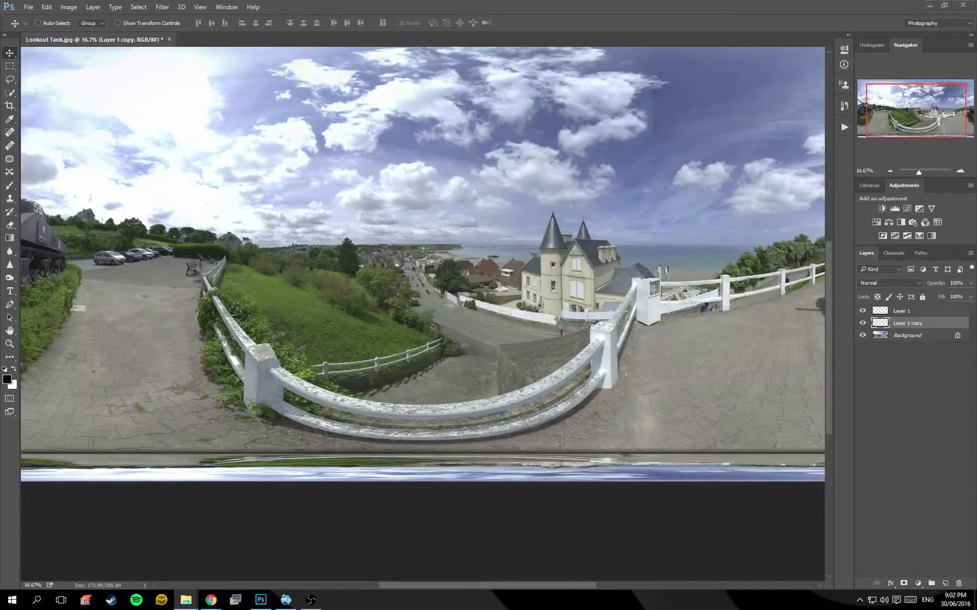
{"action": "left_click", "coordinate": [335, 600]}
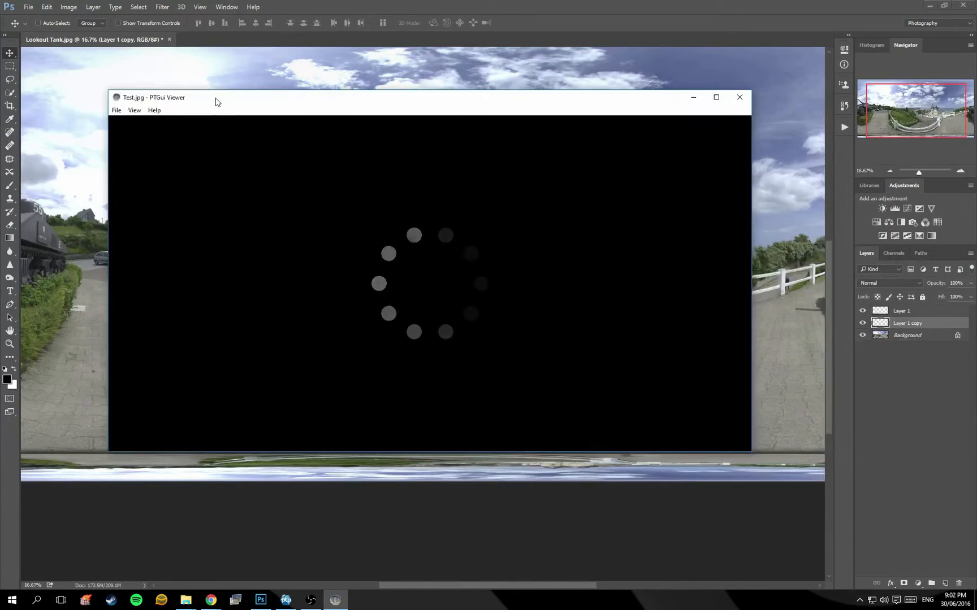
{"action": "left_click", "coordinate": [739, 97]}
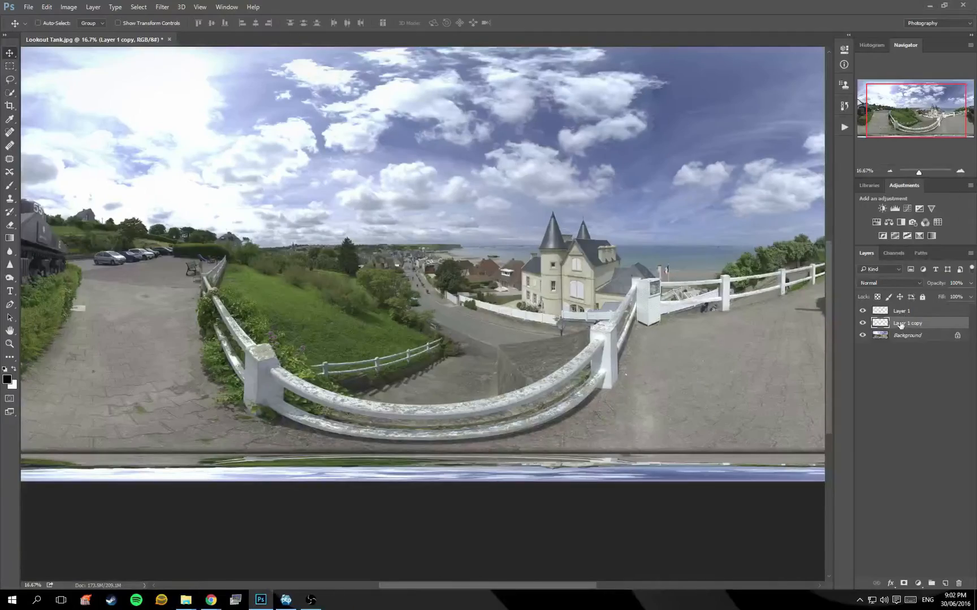
Set Layer 1 copy to 45% opacity and save as a Quality 12 JPEG
{"action": "left_click", "coordinate": [902, 311]}
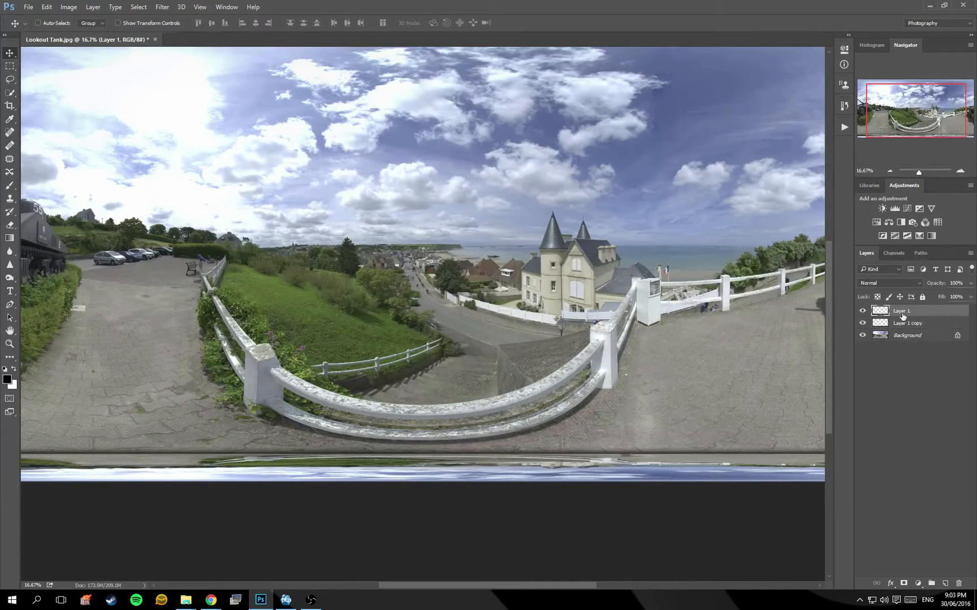
{"action": "left_click", "coordinate": [907, 323]}
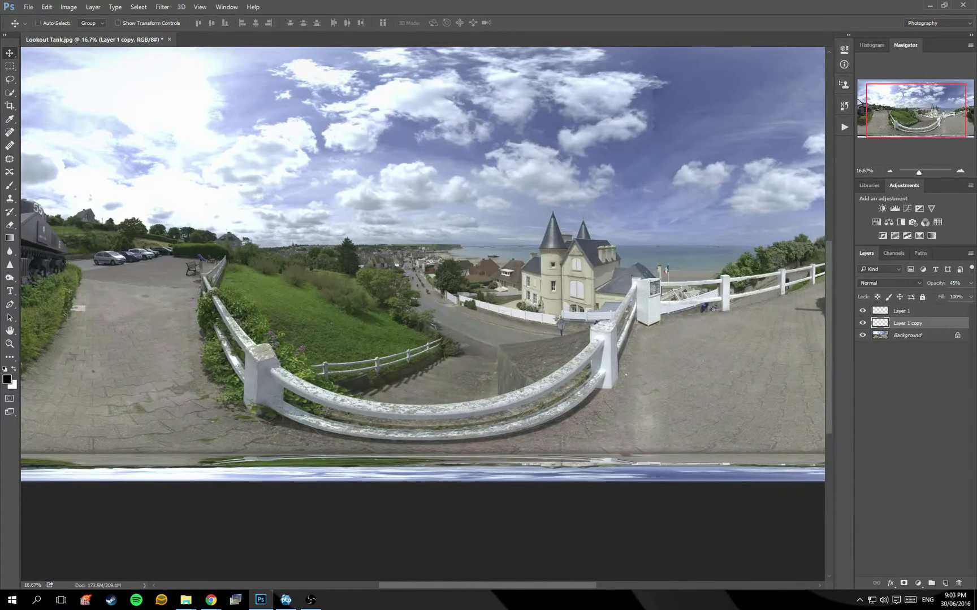
{"action": "mouse_move", "coordinate": [852, 295]}
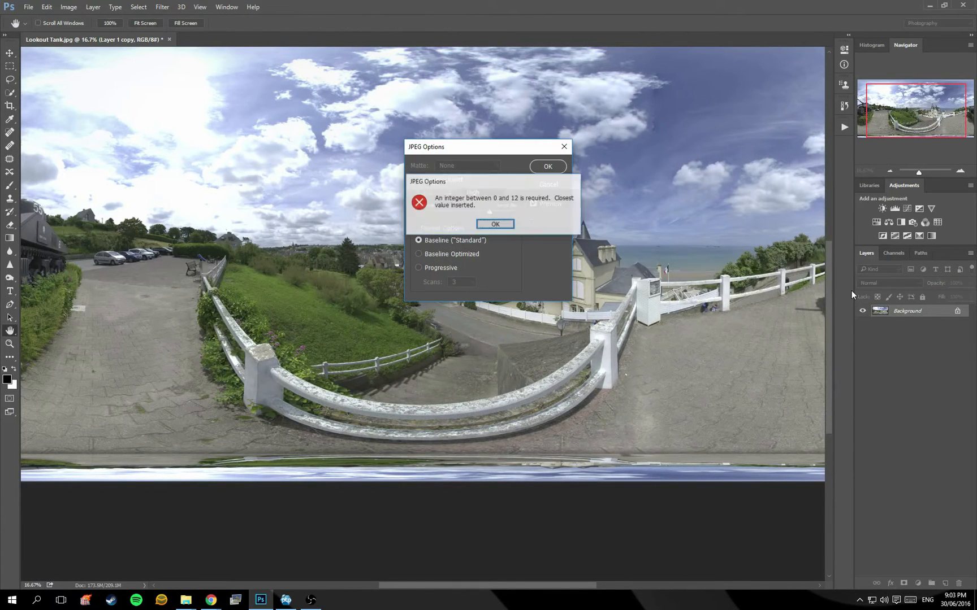
{"action": "left_click", "coordinate": [495, 224]}
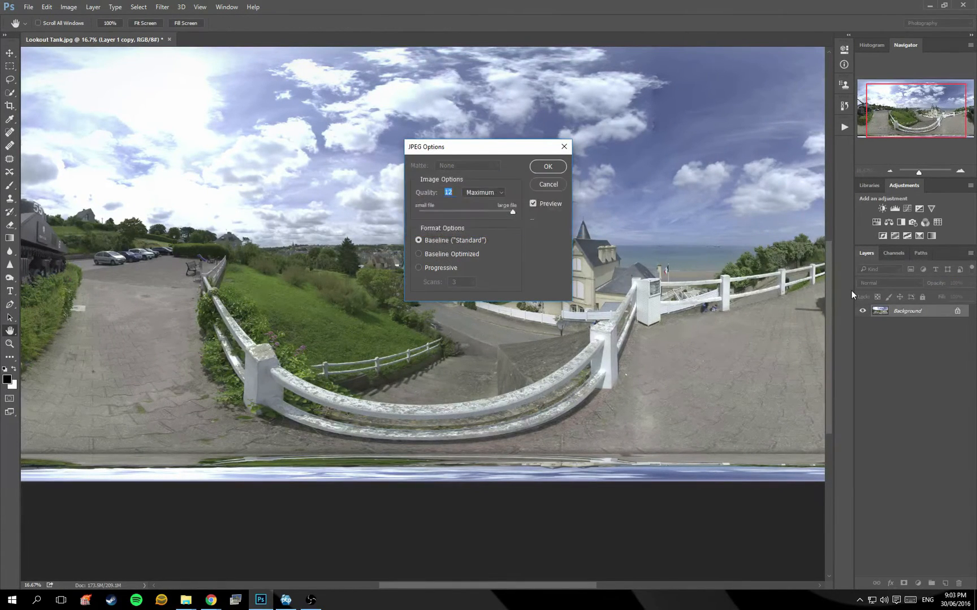
{"action": "left_click", "coordinate": [547, 167]}
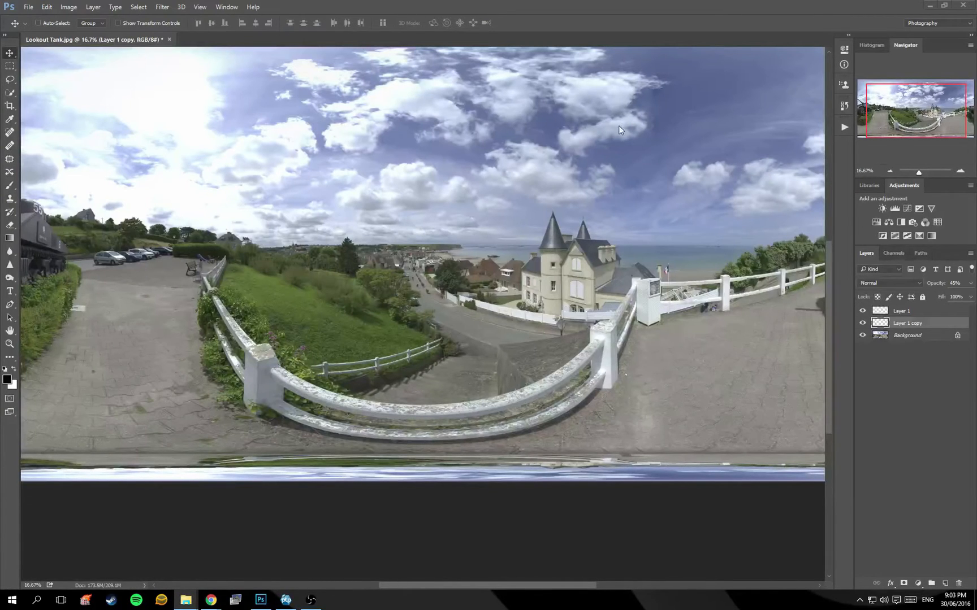
{"action": "mouse_move", "coordinate": [789, 250]}
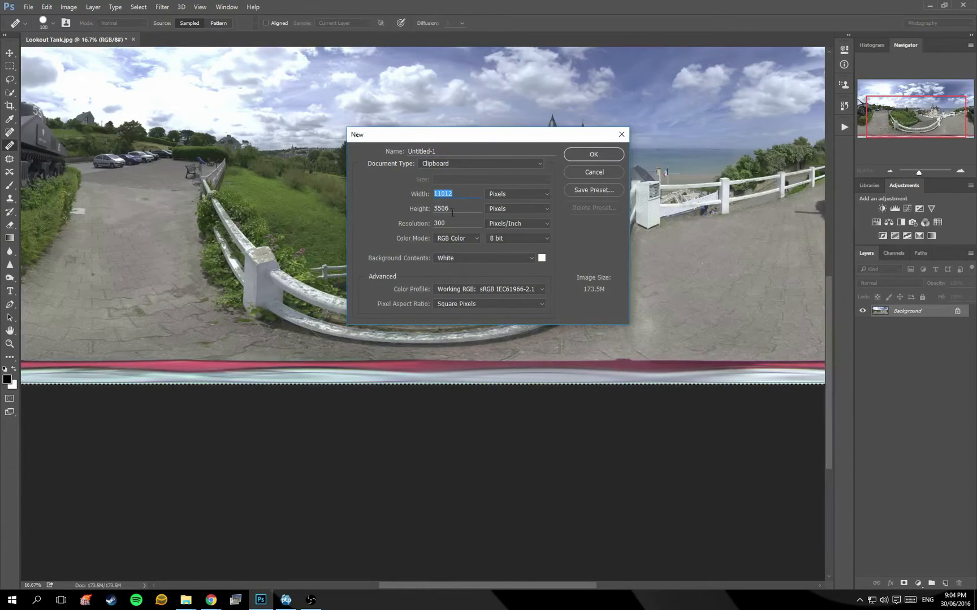
Change the new document's height to 11012 px to match the width and create it
{"action": "left_click", "coordinate": [441, 209]}
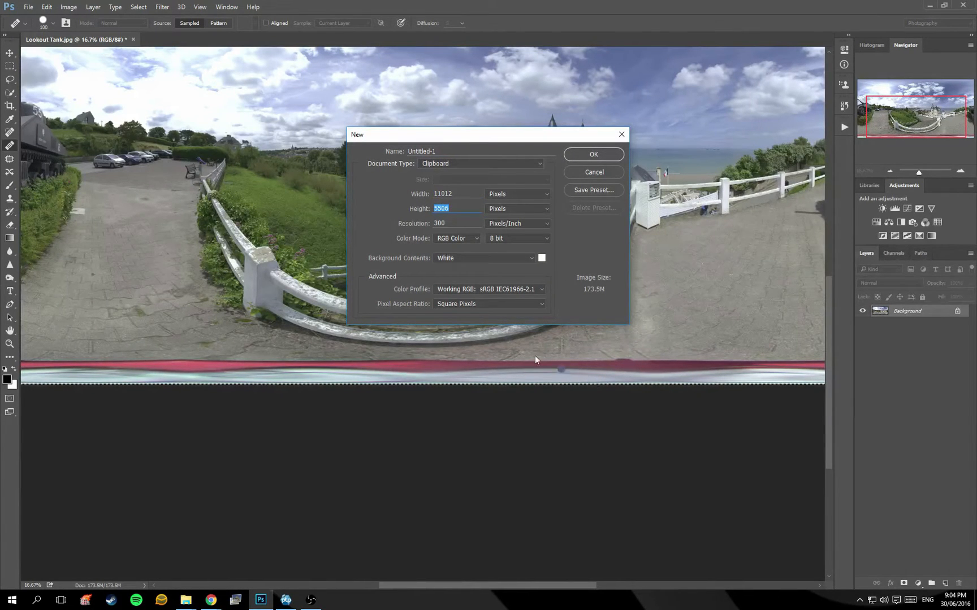
{"action": "mouse_move", "coordinate": [475, 293]}
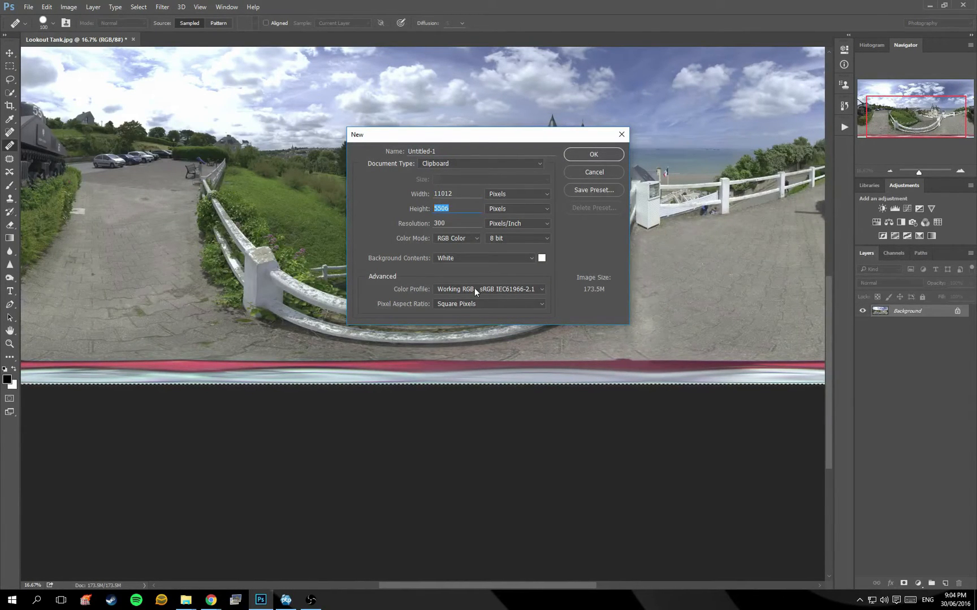
{"action": "type", "text": "11012"}
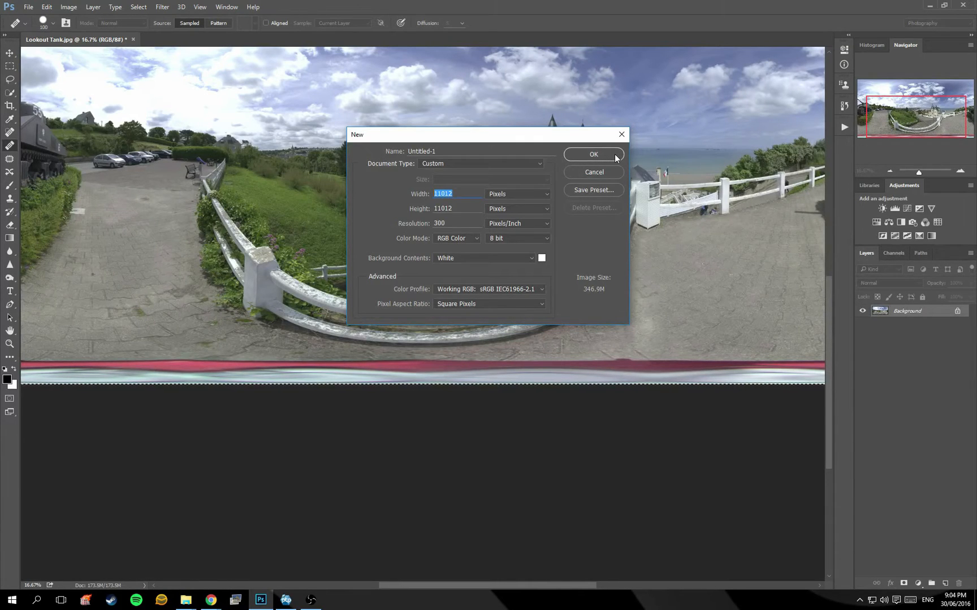
{"action": "left_click", "coordinate": [593, 154]}
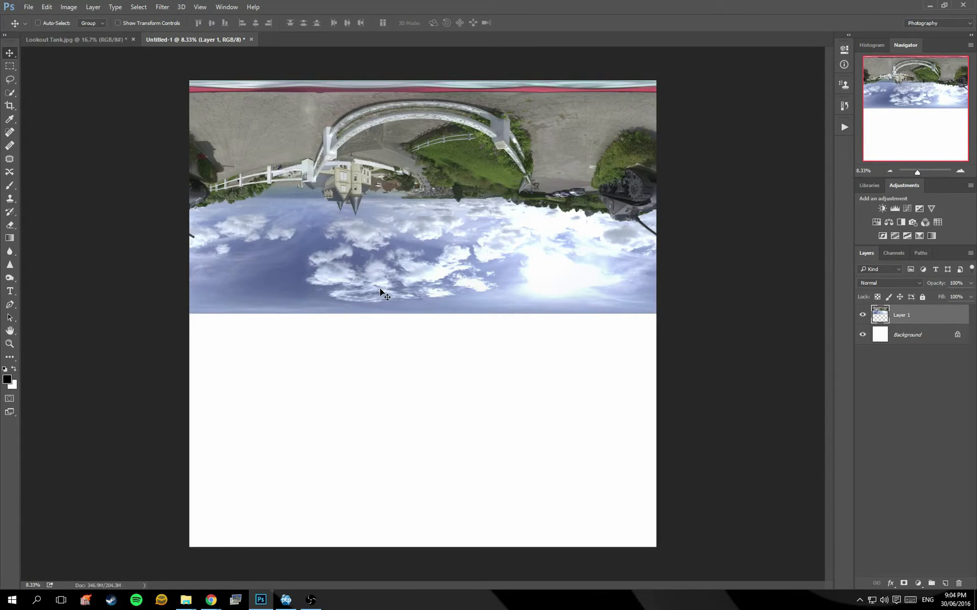
{"action": "mouse_move", "coordinate": [385, 288]}
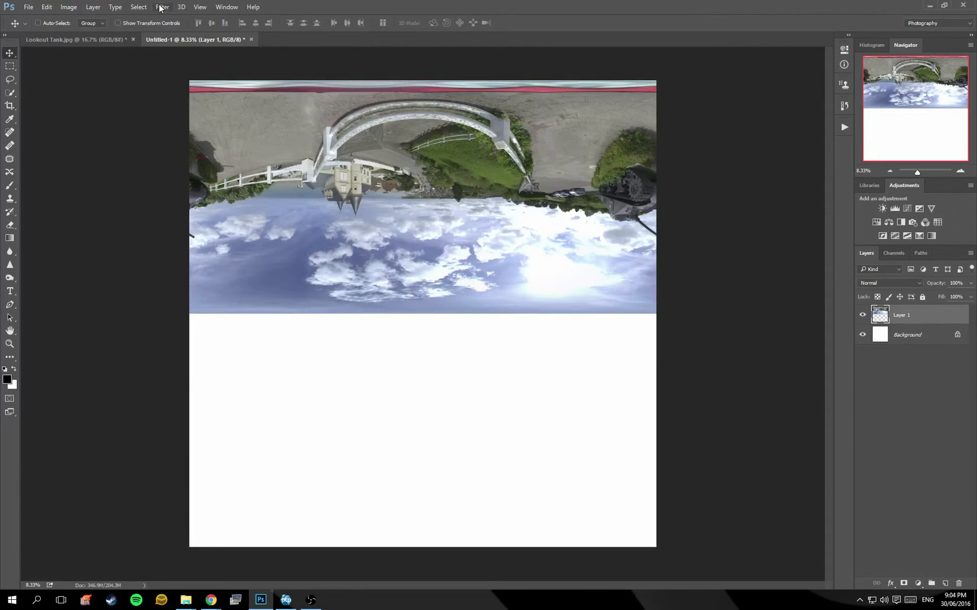
Apply Polar Coordinates with Rectangular to Polar to the upside-down panorama layer
{"action": "left_click", "coordinate": [162, 7]}
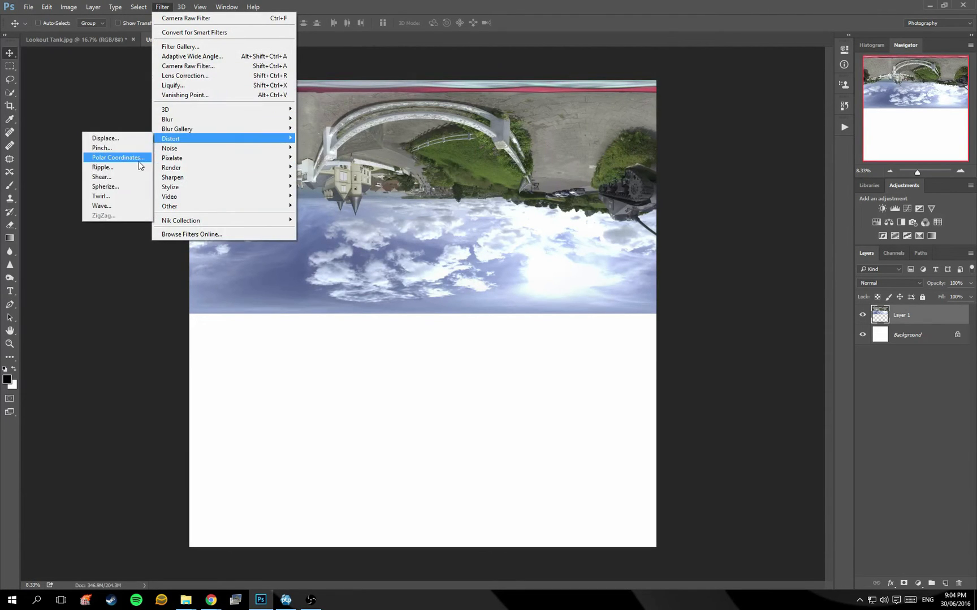
{"action": "left_click", "coordinate": [118, 158]}
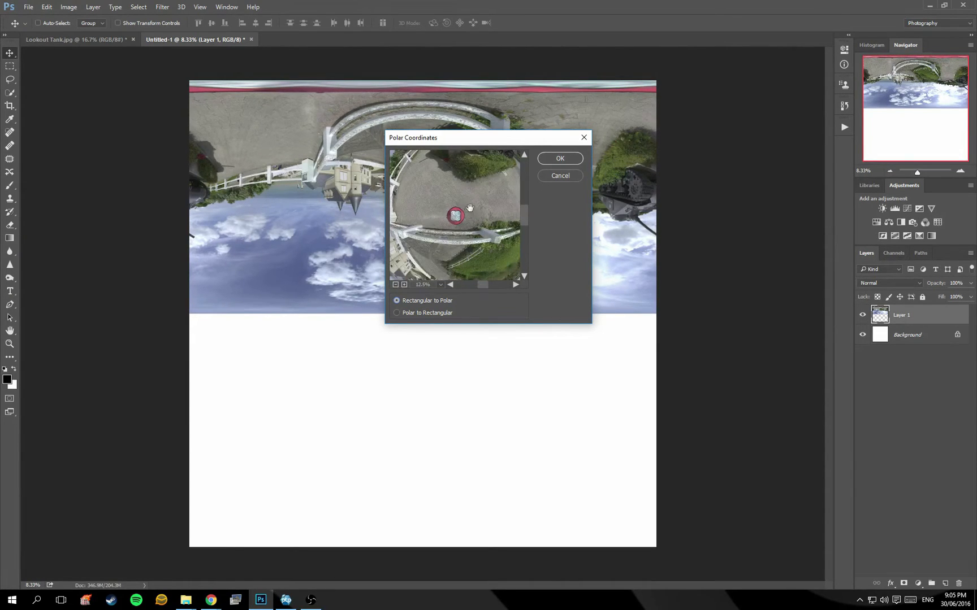
{"action": "left_click", "coordinate": [558, 159]}
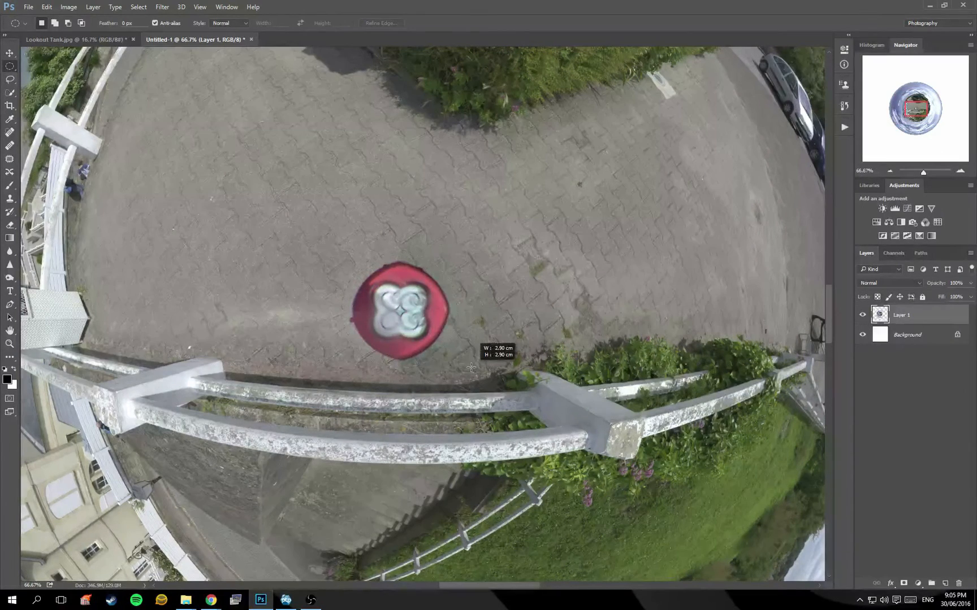
Marquee the red centre patch and Content-Aware Fill it with paving stones
{"action": "left_click_drag", "start_coordinate": [402, 312], "coordinate": [464, 365]}
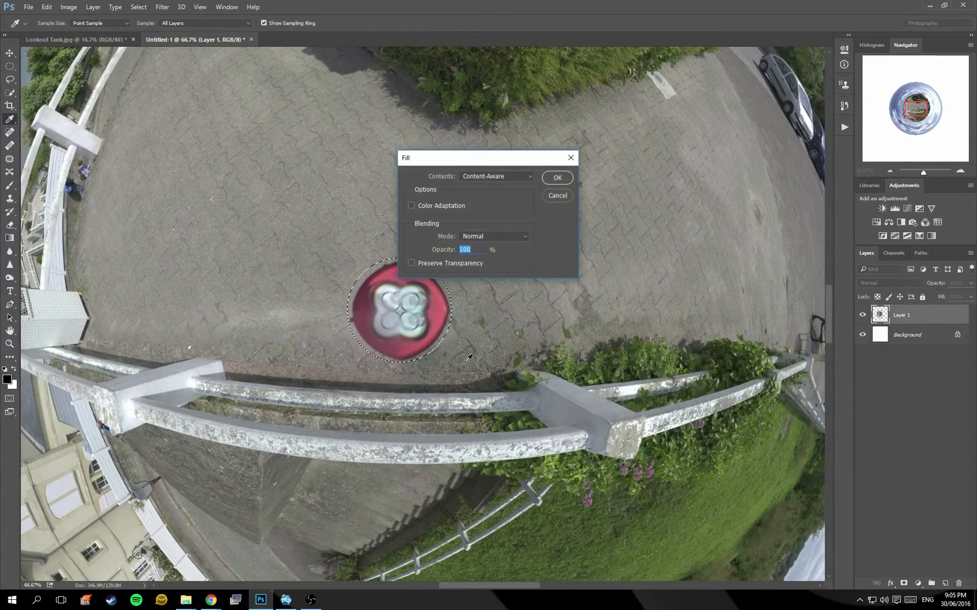
{"action": "left_click", "coordinate": [555, 177]}
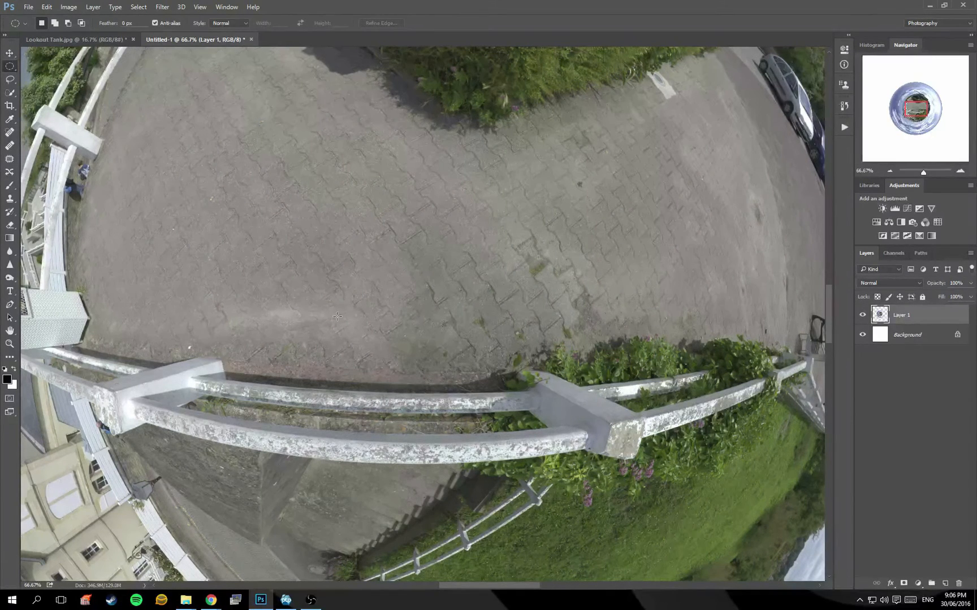
{"action": "mouse_move", "coordinate": [368, 317]}
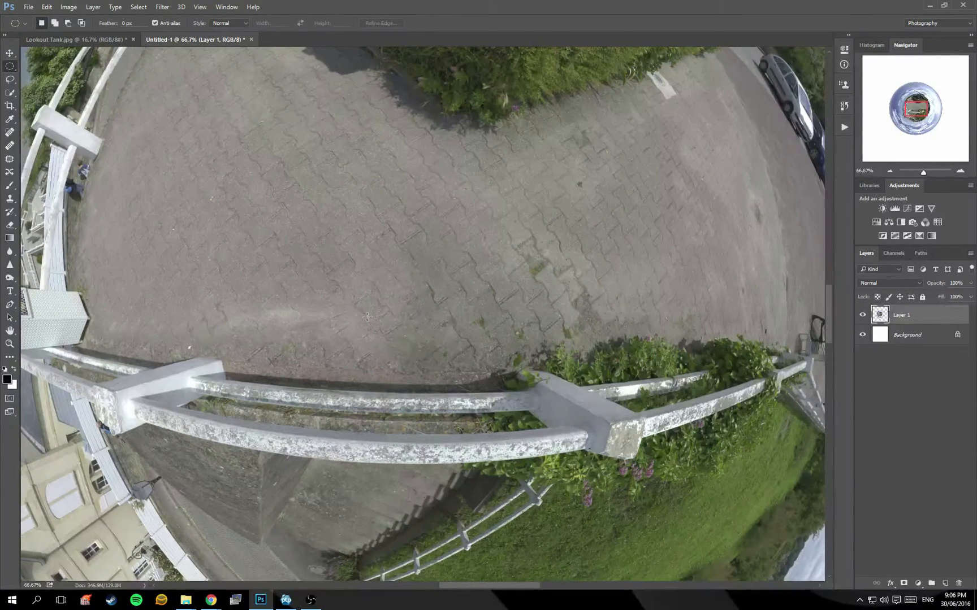
{"action": "left_click_drag", "start_coordinate": [236, 302], "coordinate": [327, 327]}
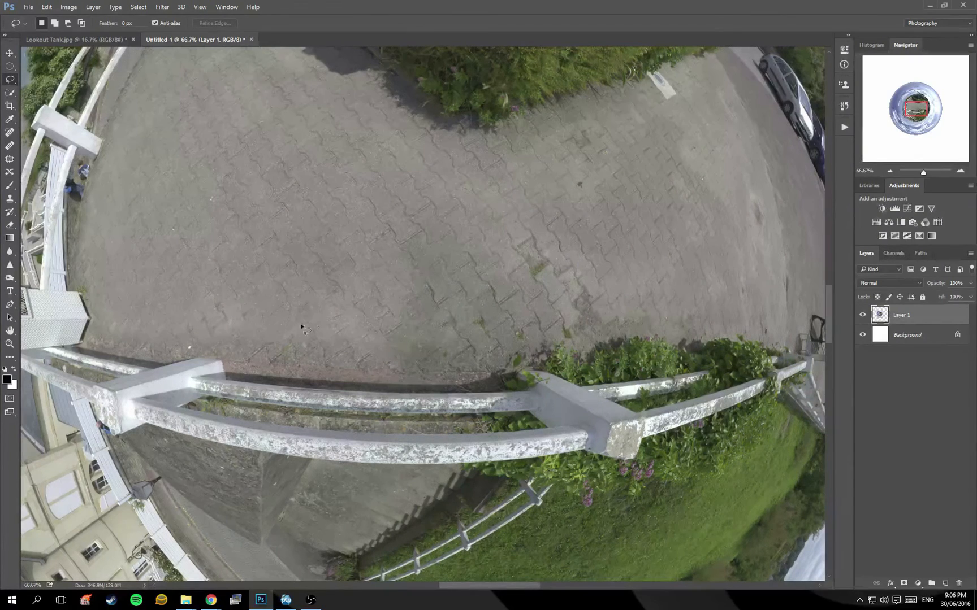
{"action": "mouse_move", "coordinate": [445, 276]}
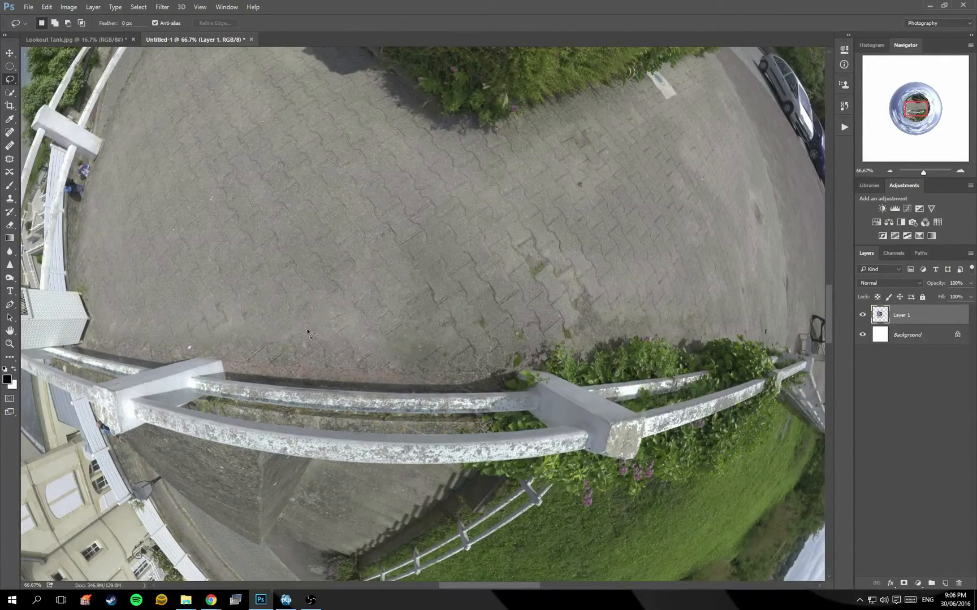
Apply Polar Coordinates with Polar to Rectangular, checking the preview zoom first
{"action": "left_click", "coordinate": [162, 7]}
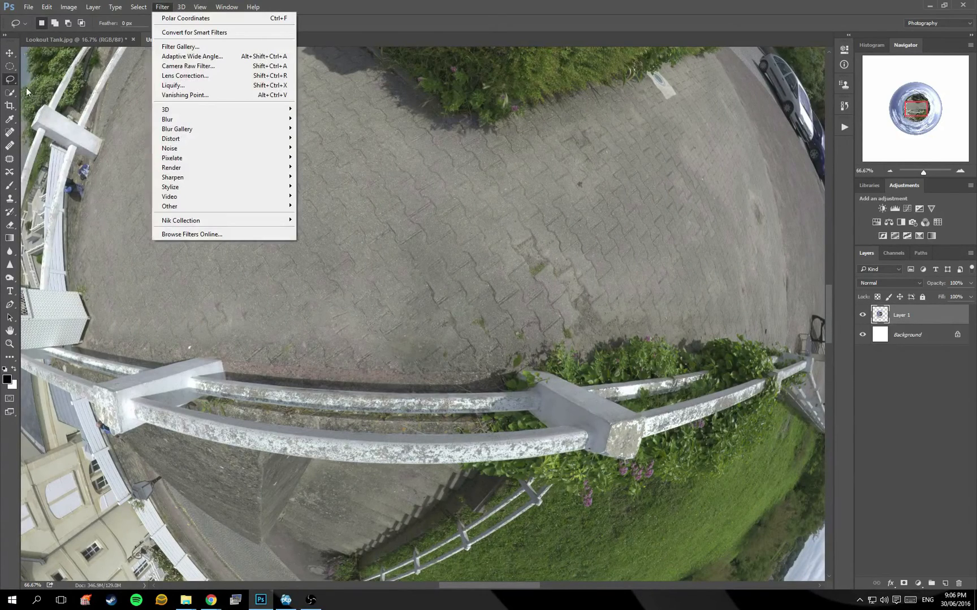
{"action": "left_click", "coordinate": [185, 19]}
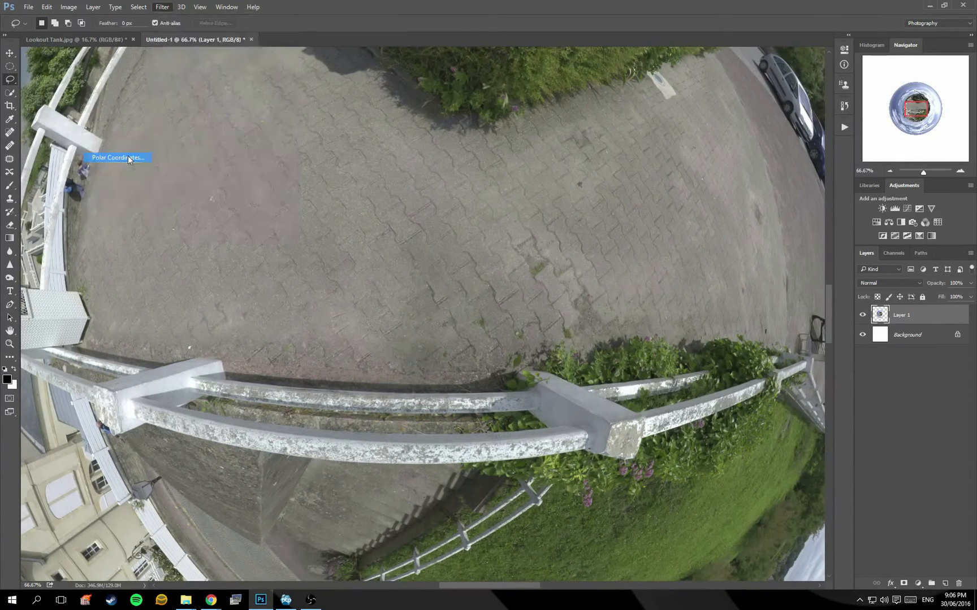
{"action": "left_click", "coordinate": [117, 158]}
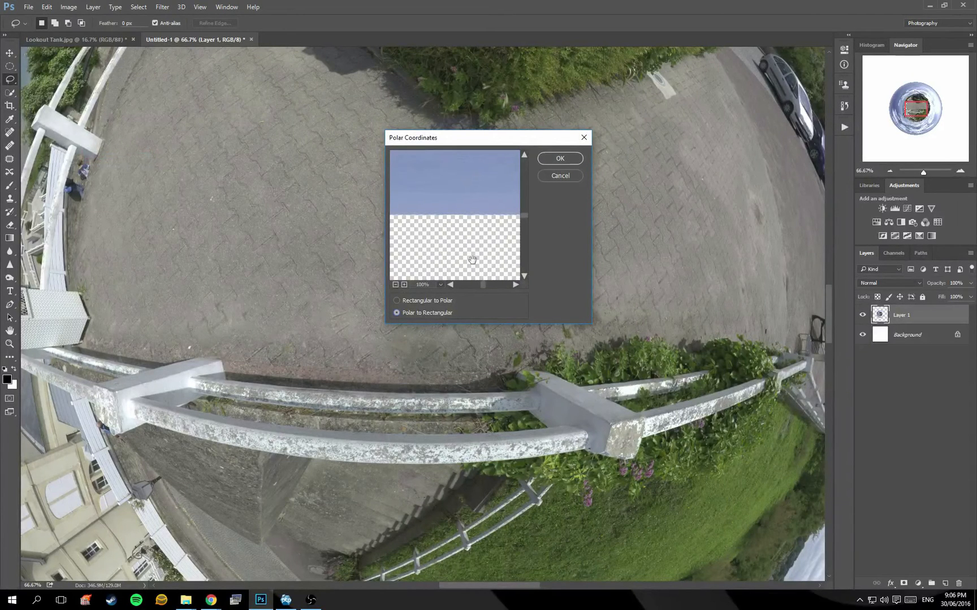
{"action": "left_click", "coordinate": [396, 285]}
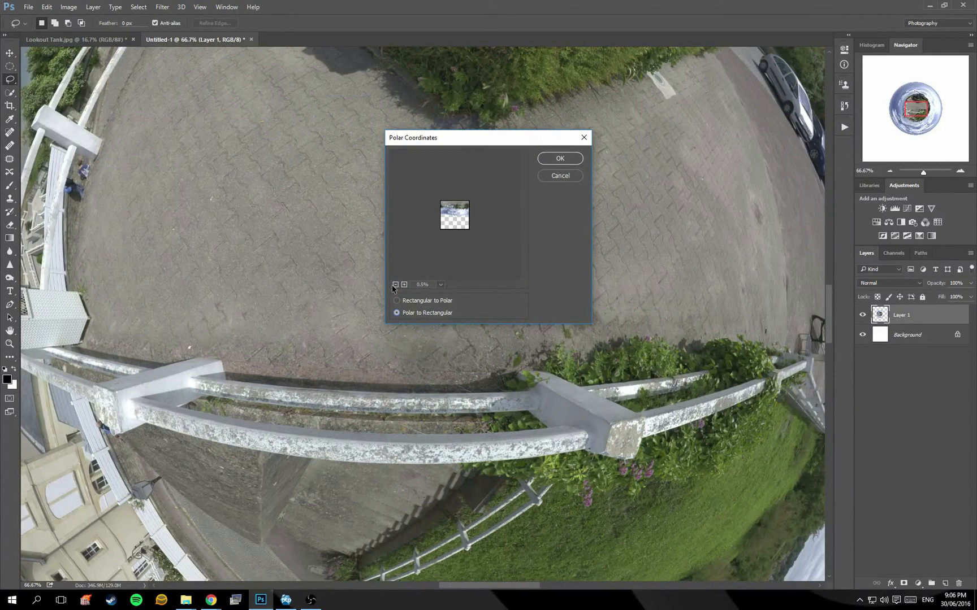
{"action": "left_click", "coordinate": [403, 285]}
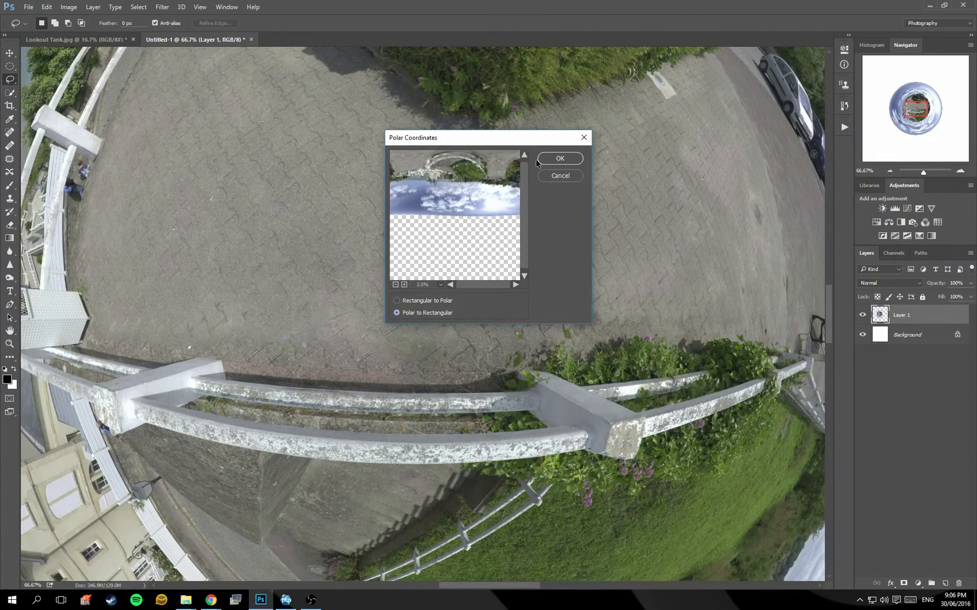
{"action": "left_click", "coordinate": [559, 158]}
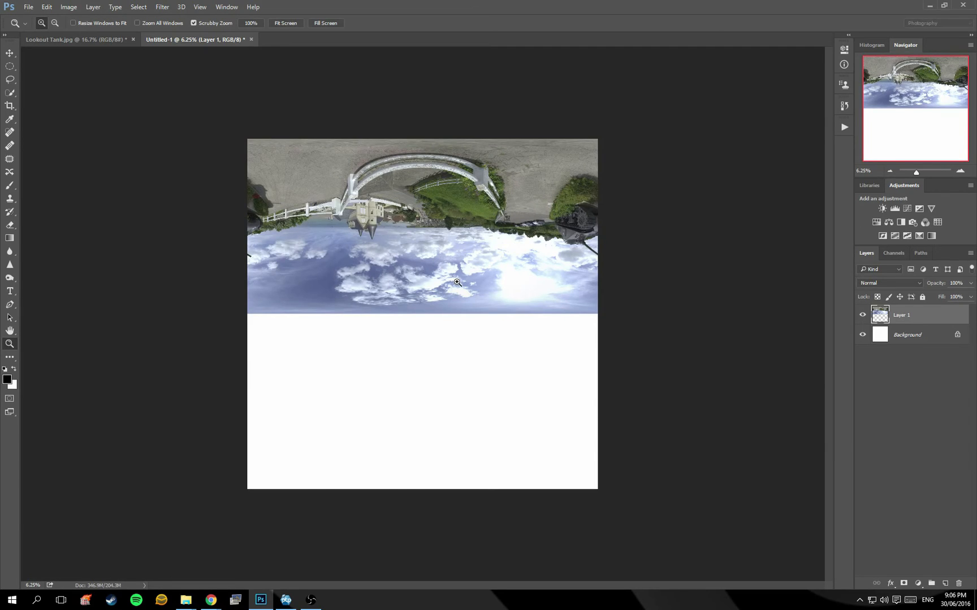
Marquee a thin band across the strip's top edge, then switch to Lookout Tank.jpg
{"action": "left_click", "coordinate": [10, 68]}
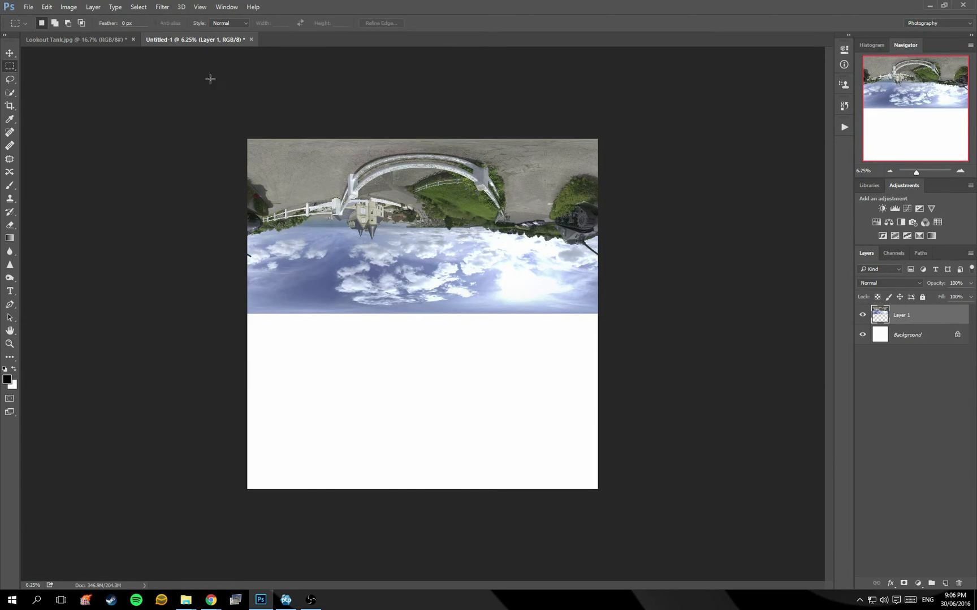
{"action": "left_click_drag", "start_coordinate": [249, 143], "coordinate": [439, 156]}
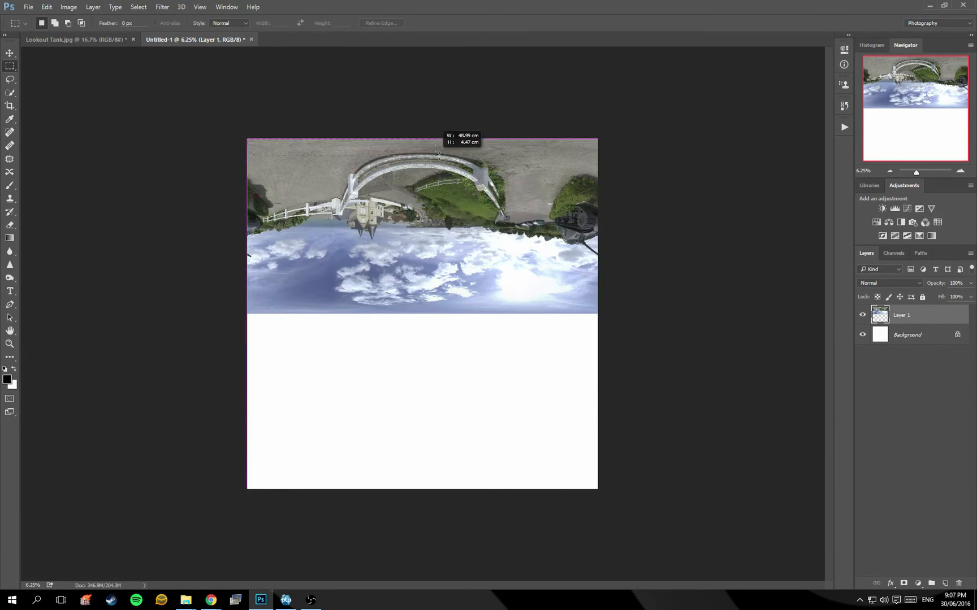
{"action": "left_click_drag", "start_coordinate": [439, 154], "coordinate": [694, 151]}
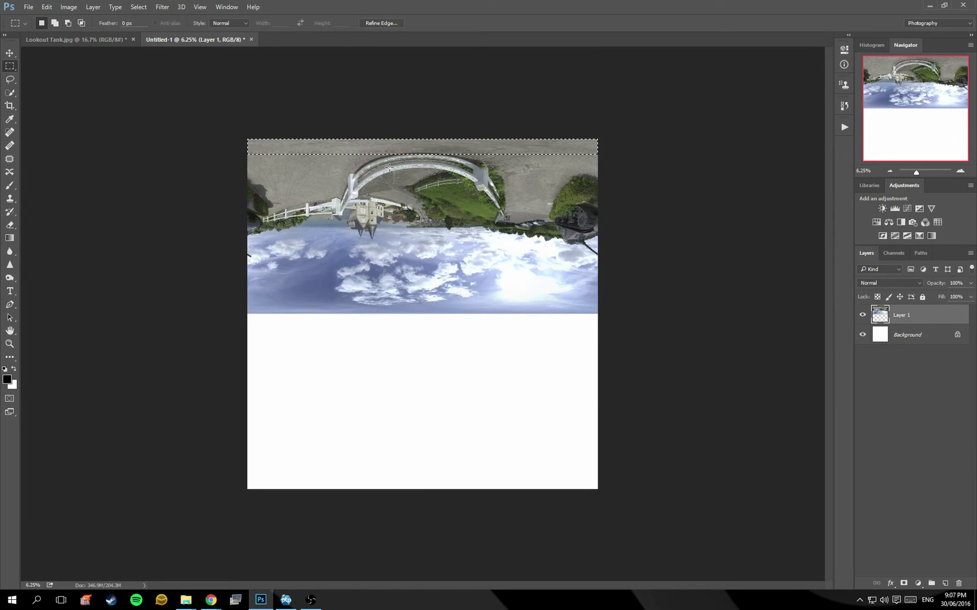
{"action": "left_click", "coordinate": [74, 39]}
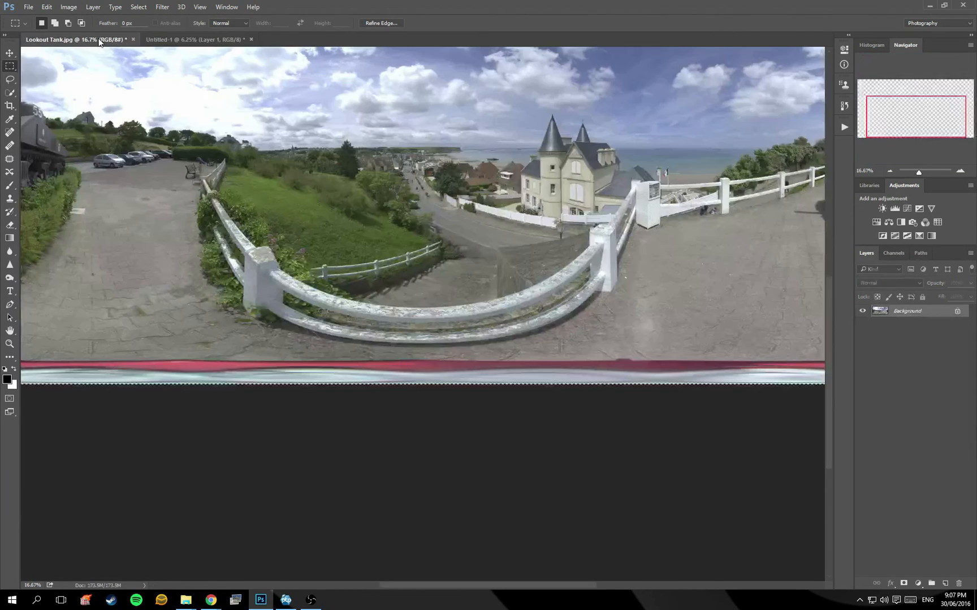